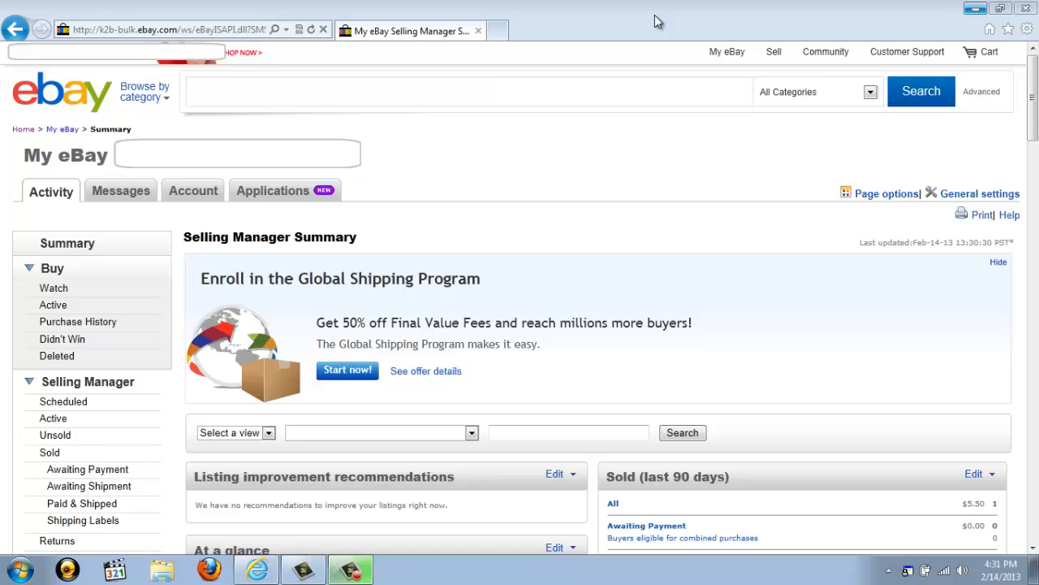
# Bring up My eBay's Applications page and the Your apps list of subscribed applications
pyautogui.click(726, 50)
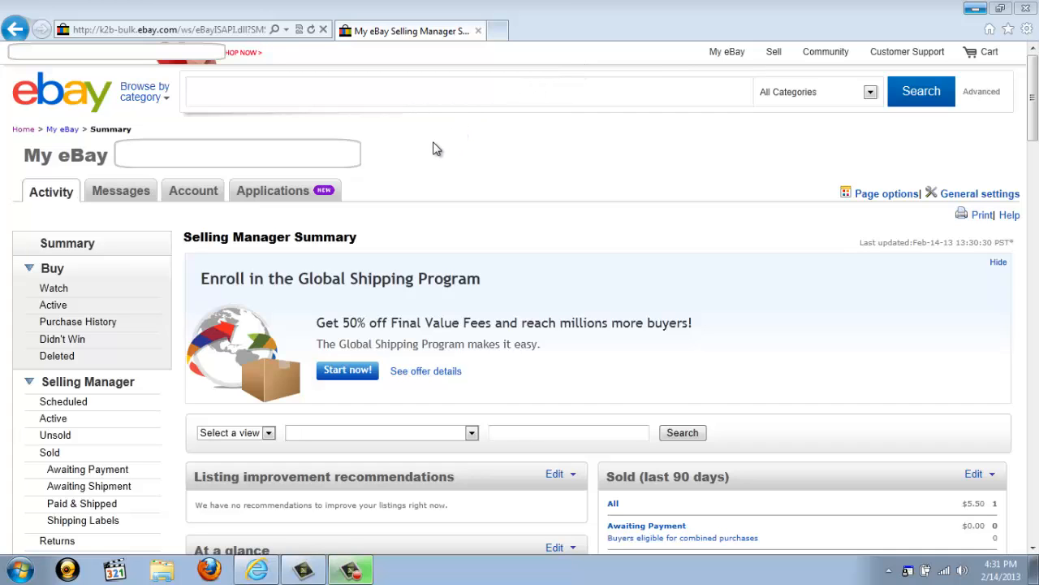
pyautogui.click(273, 190)
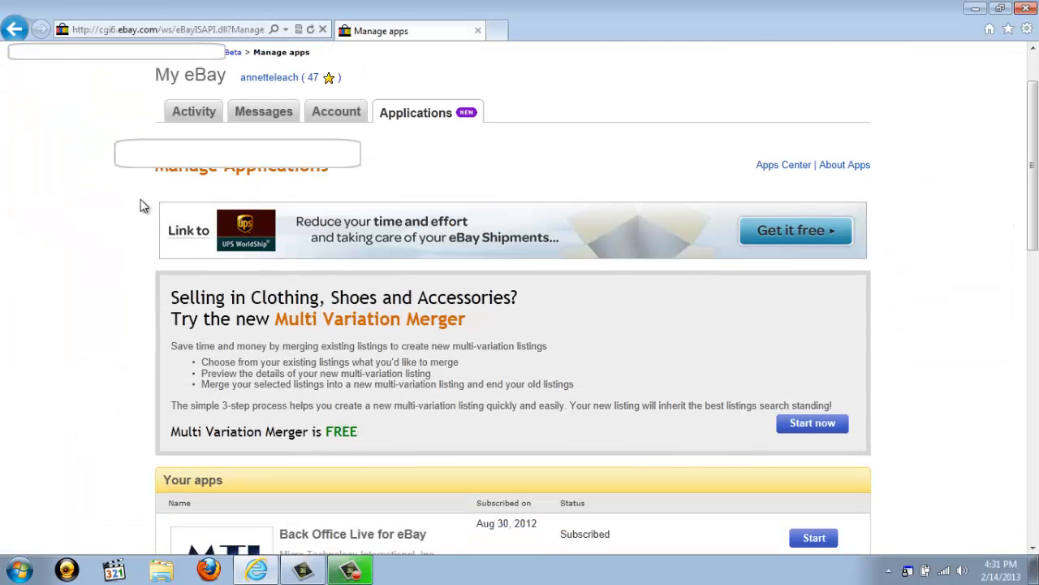
pyautogui.scroll(-3)
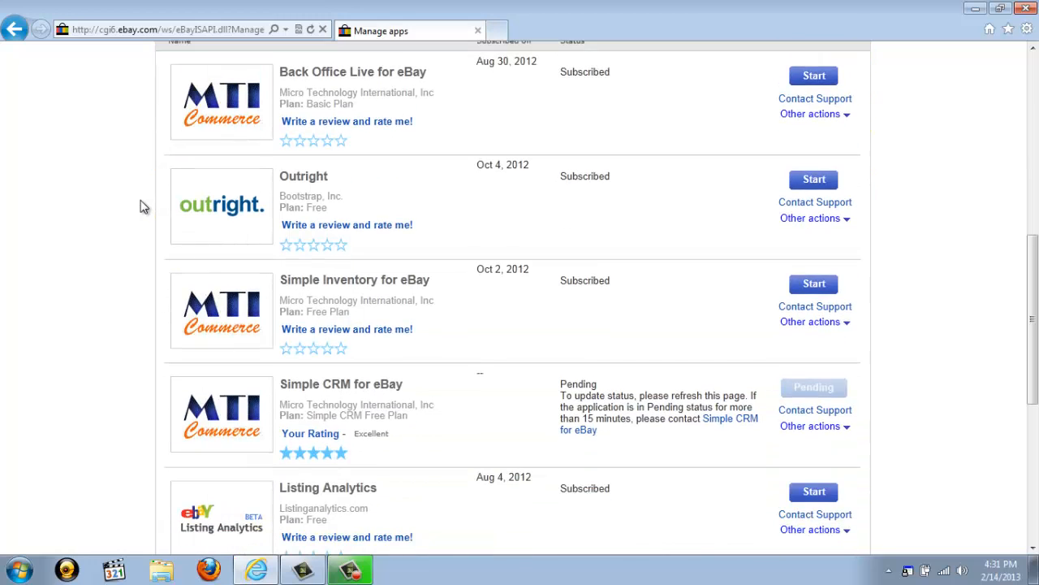
pyautogui.moveTo(279, 294)
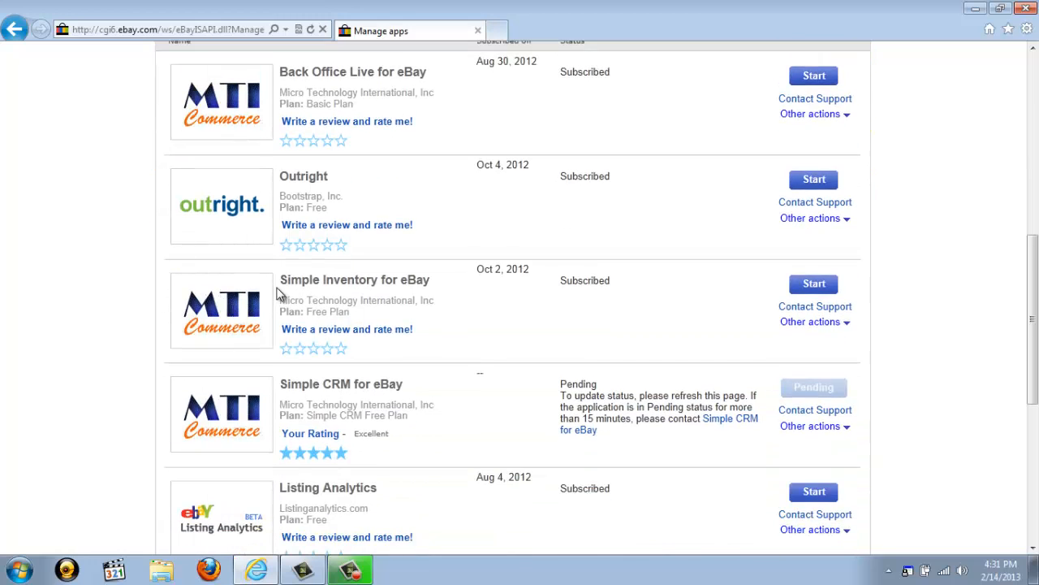
pyautogui.moveTo(619, 297)
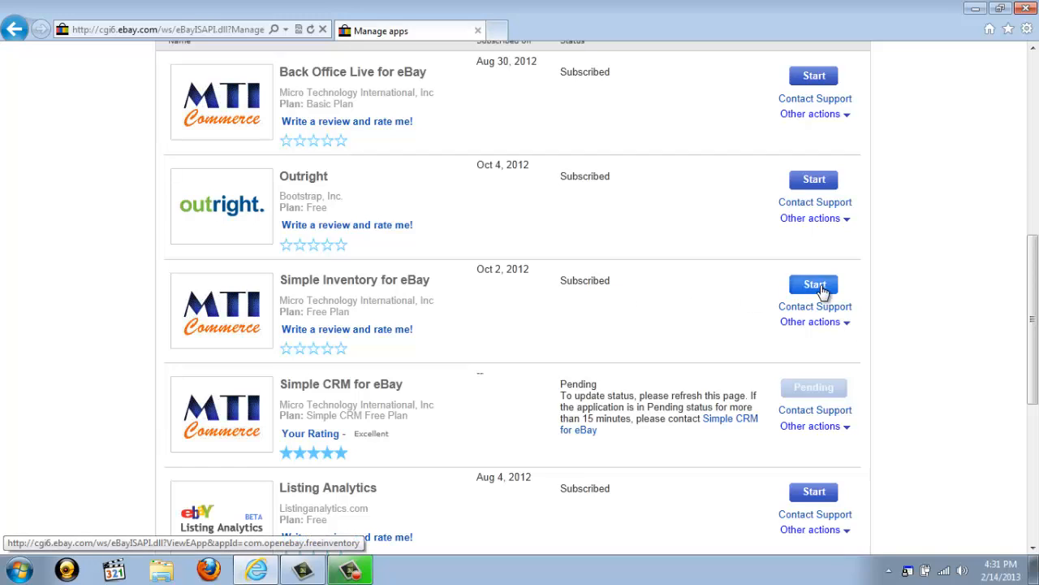
# Launch Simple Inventory for eBay from the subscribed apps list to reach its dashboard
pyautogui.click(812, 284)
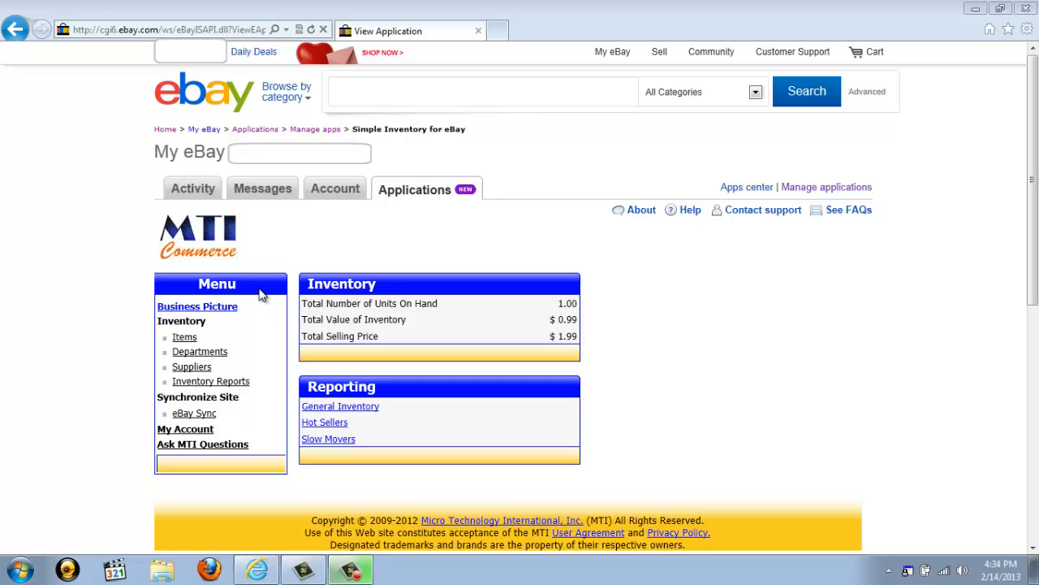
pyautogui.moveTo(329, 372)
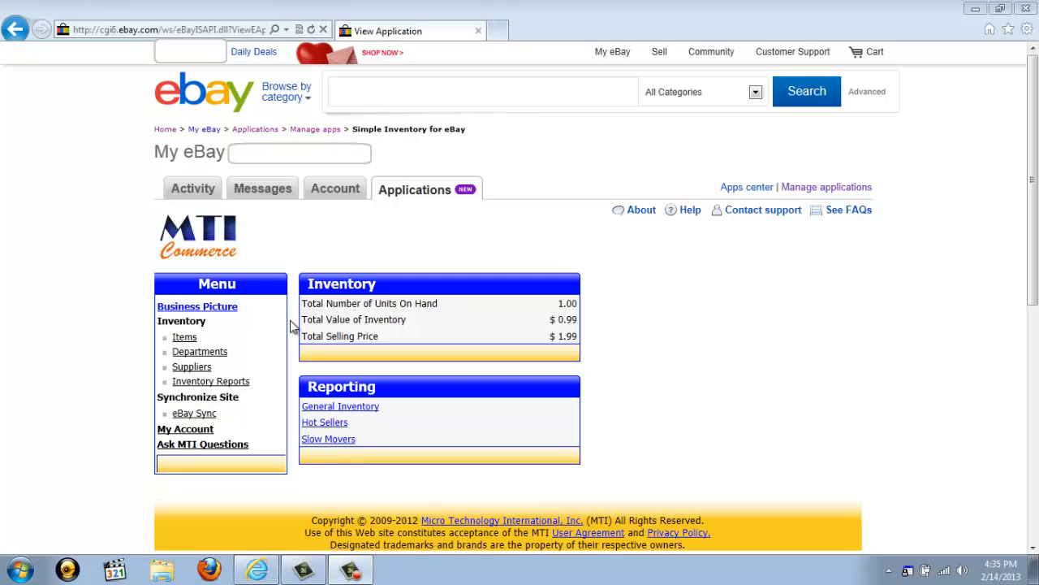
pyautogui.moveTo(218, 315)
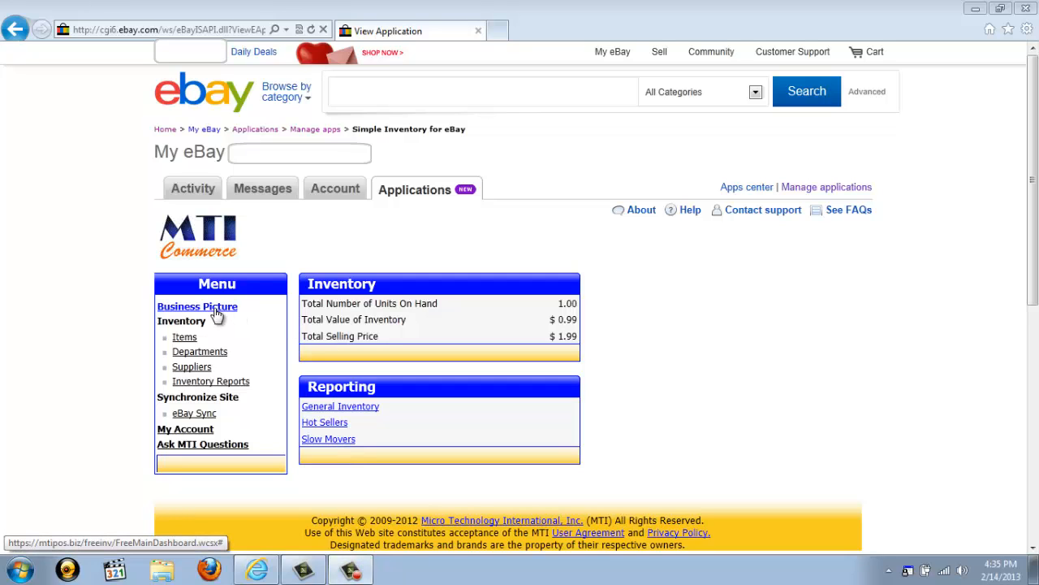
pyautogui.moveTo(185, 336)
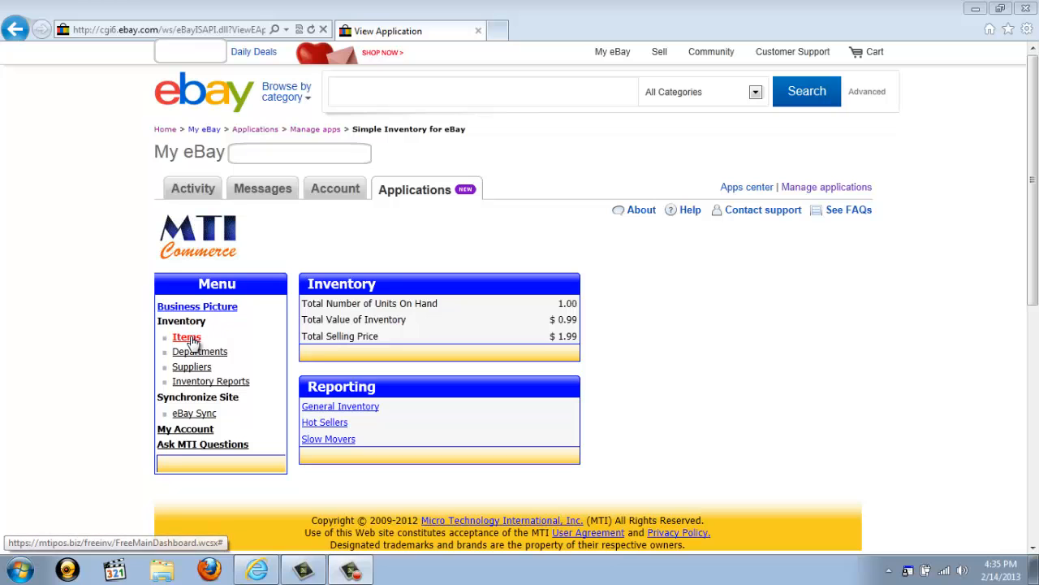
# Show the Items list of six vinyl records and reach the keyword search field
pyautogui.click(186, 337)
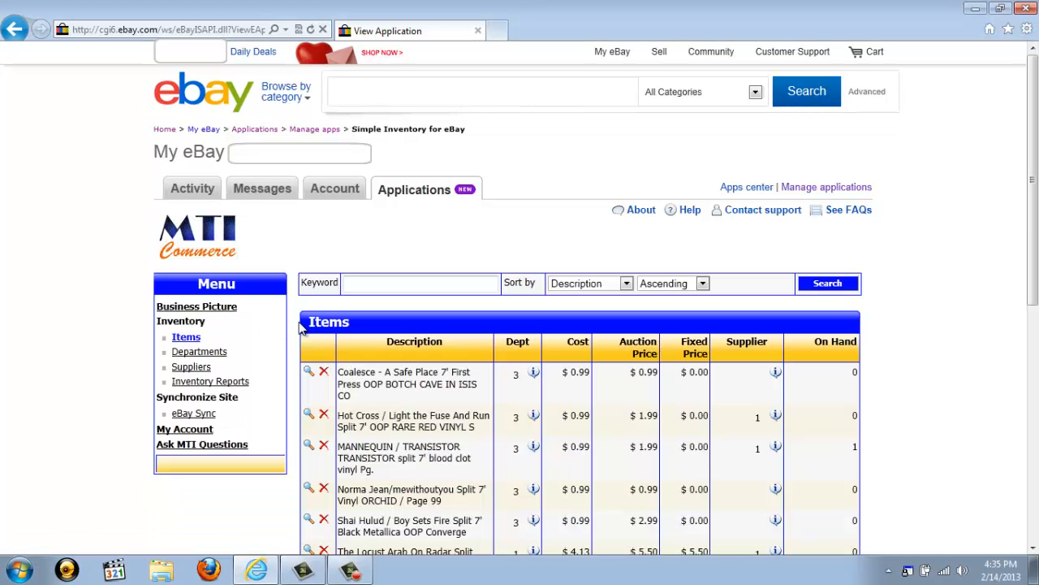
pyautogui.scroll(-3)
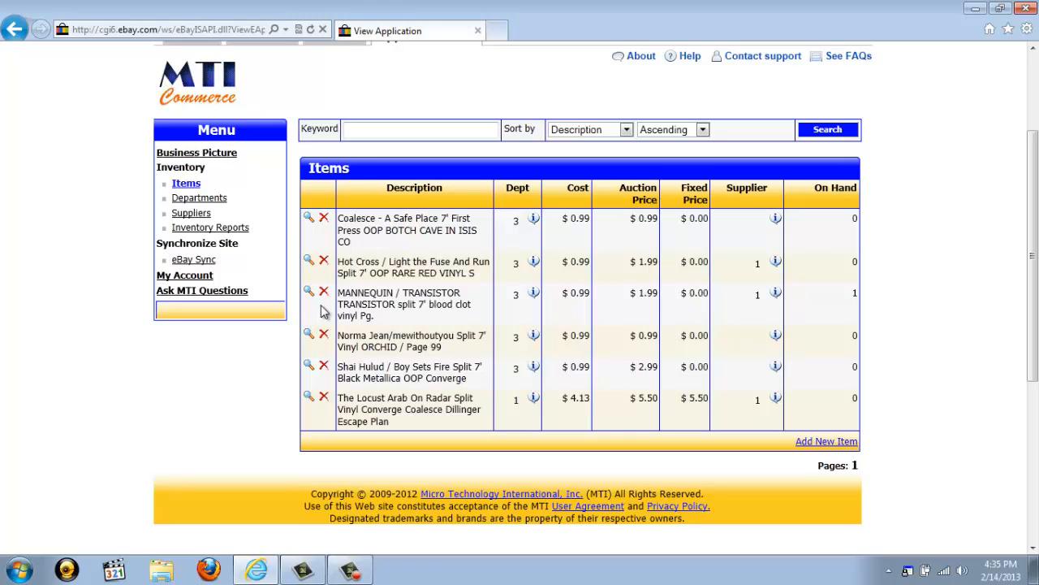
pyautogui.click(418, 130)
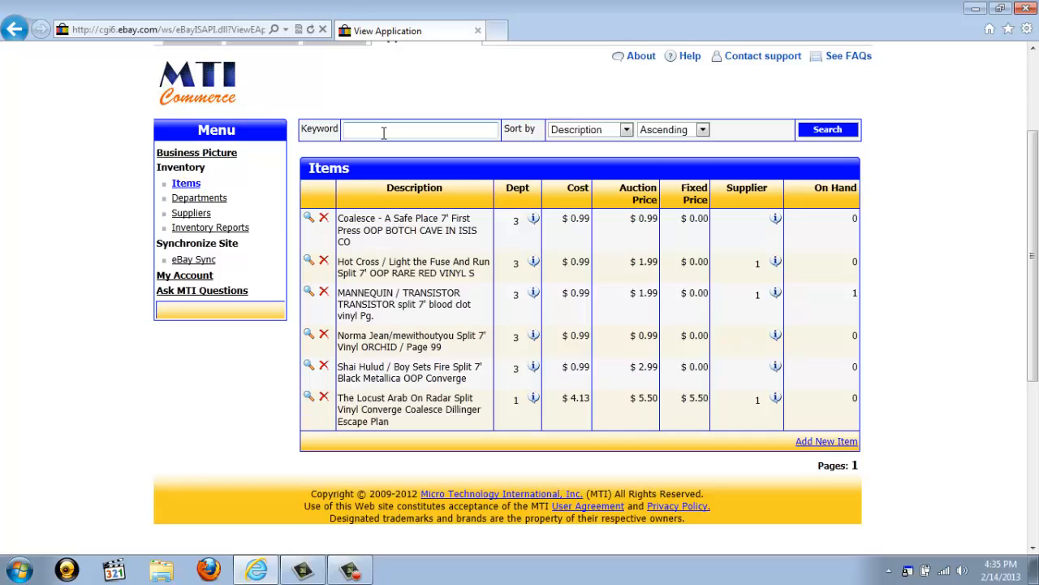
pyautogui.moveTo(380, 145)
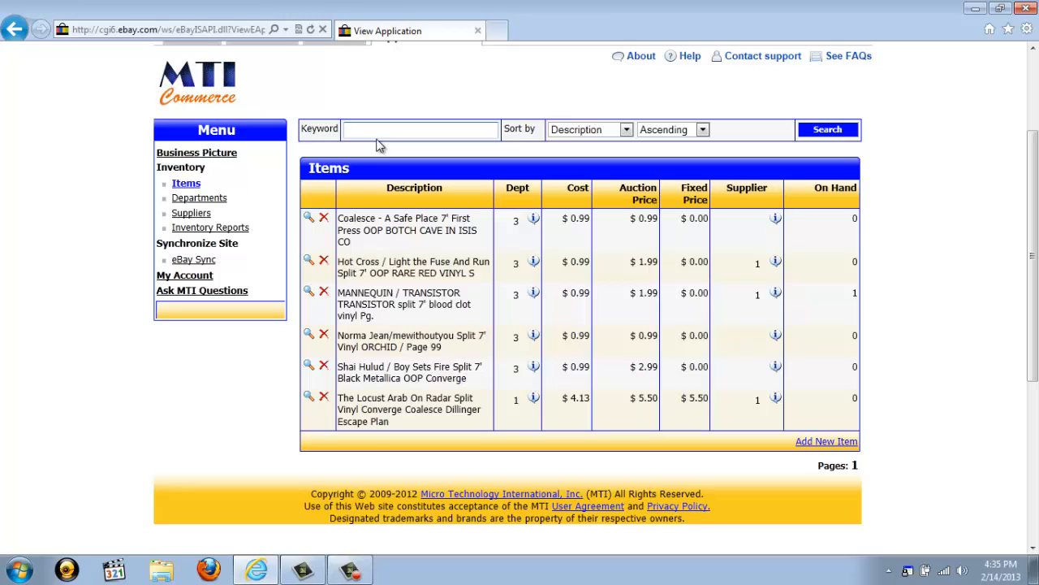
pyautogui.moveTo(376, 148)
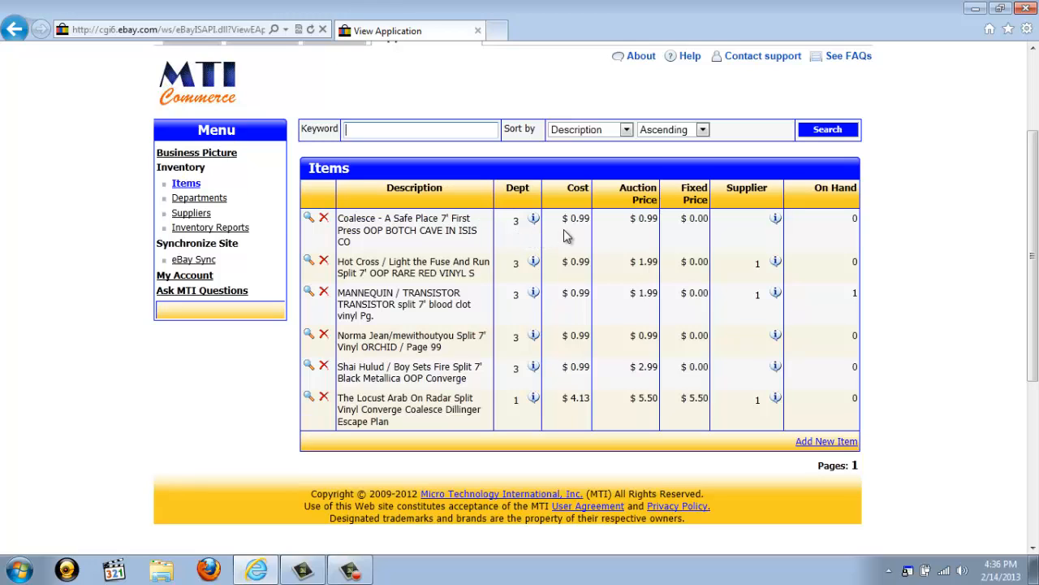
pyautogui.moveTo(633, 241)
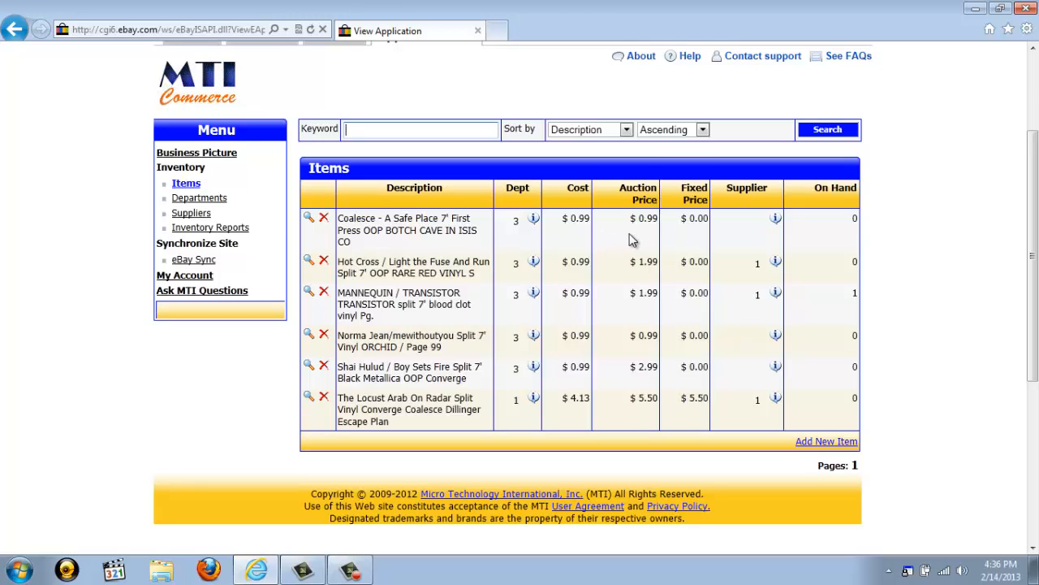
pyautogui.moveTo(681, 237)
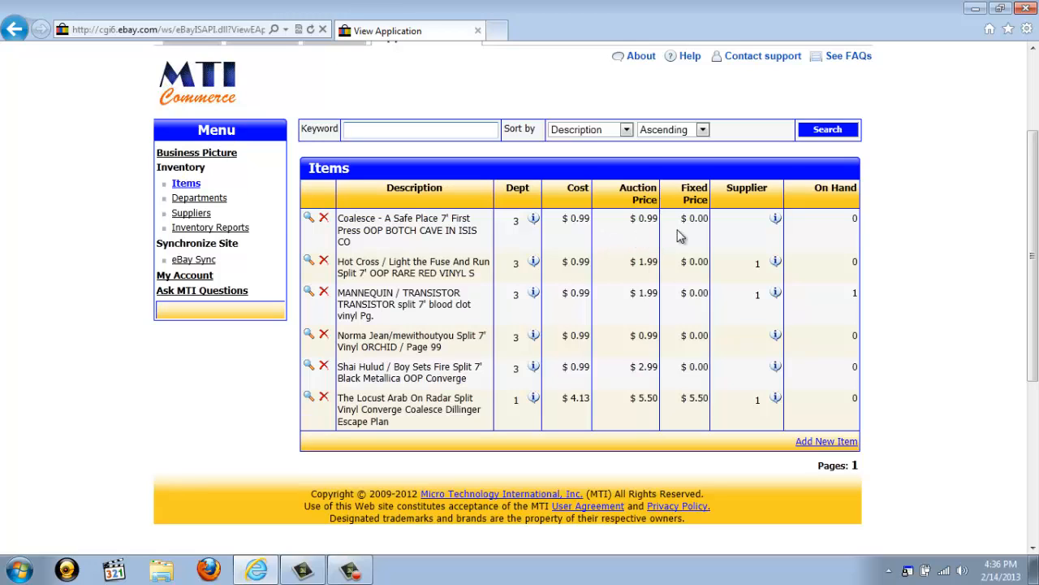
pyautogui.moveTo(708, 237)
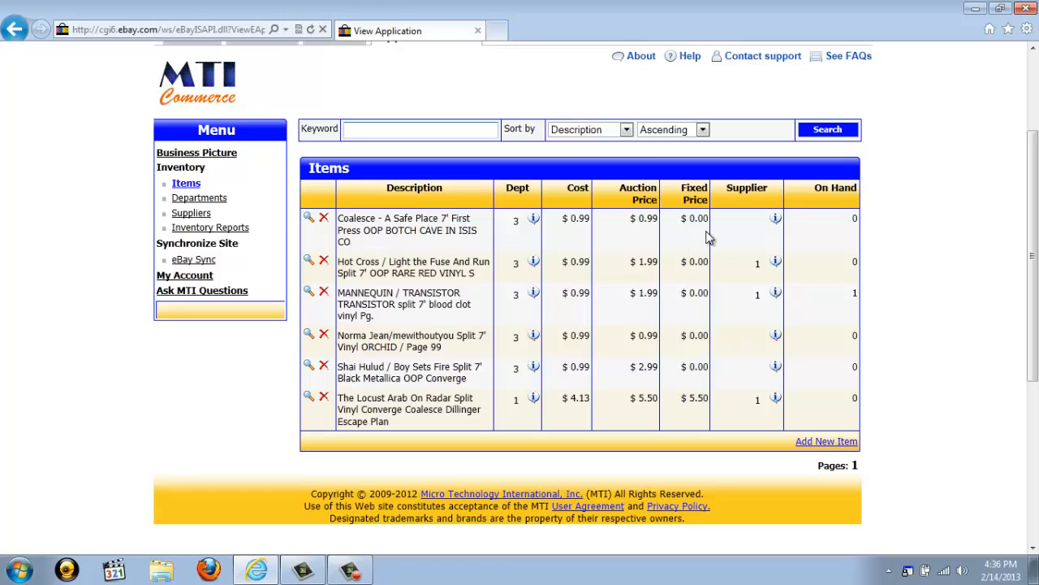
pyautogui.moveTo(830, 260)
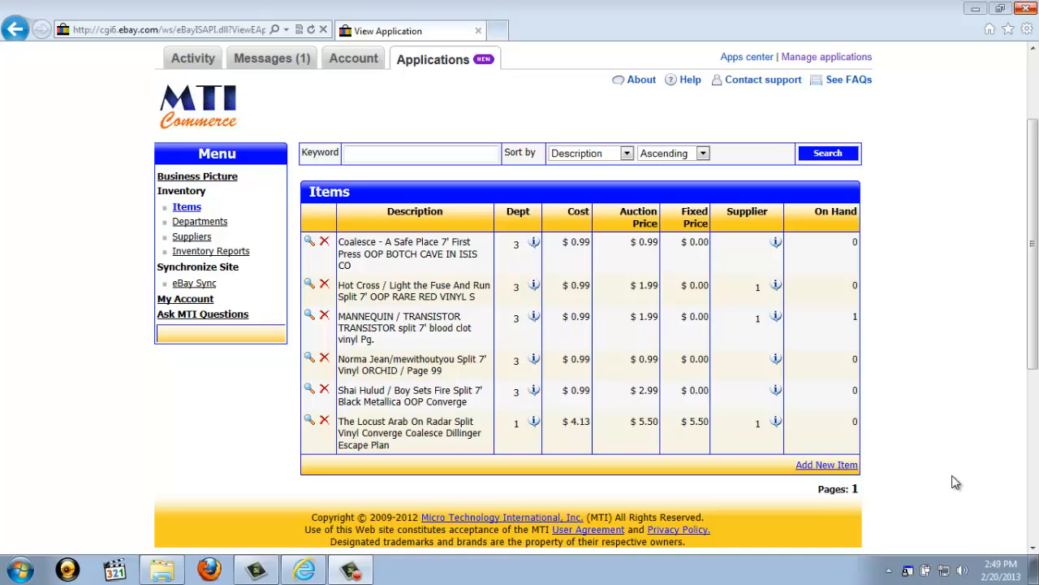
pyautogui.moveTo(939, 480)
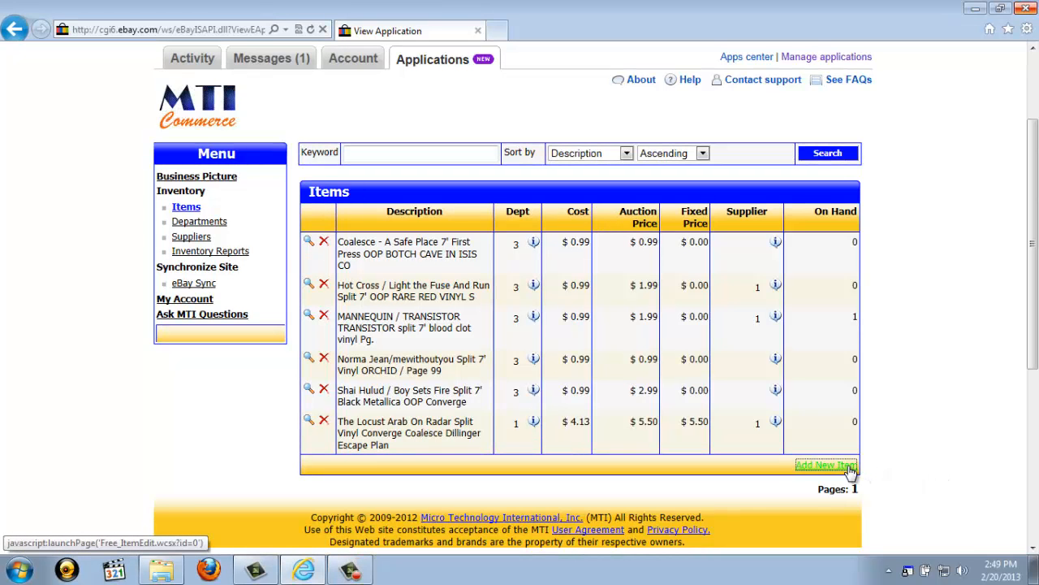
# Add a new item TEST with number 100, a department, cost 0.99 and 10 on hand, and save it
pyautogui.click(825, 464)
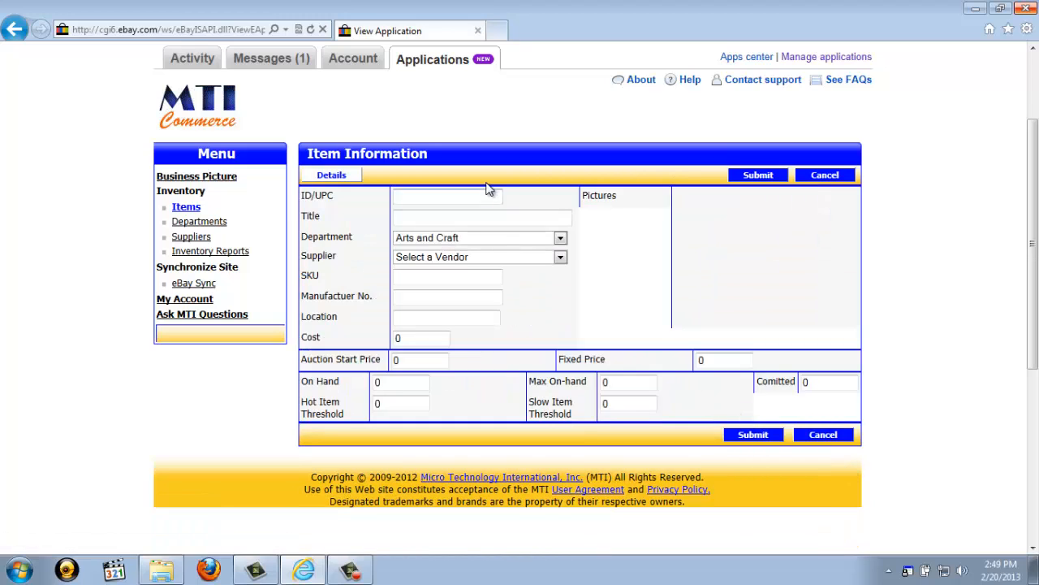
pyautogui.write('100')
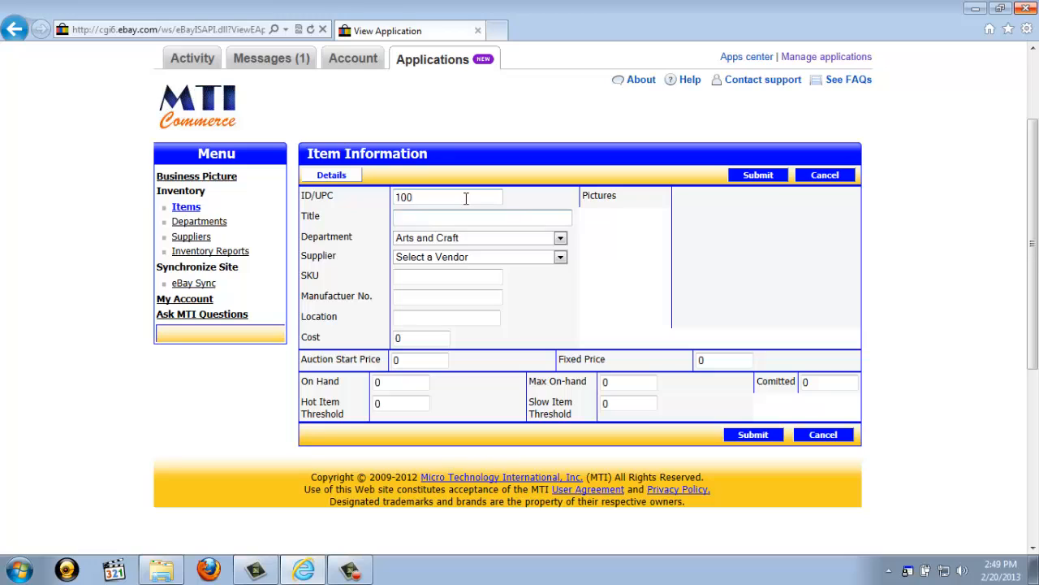
pyautogui.write('TEST')
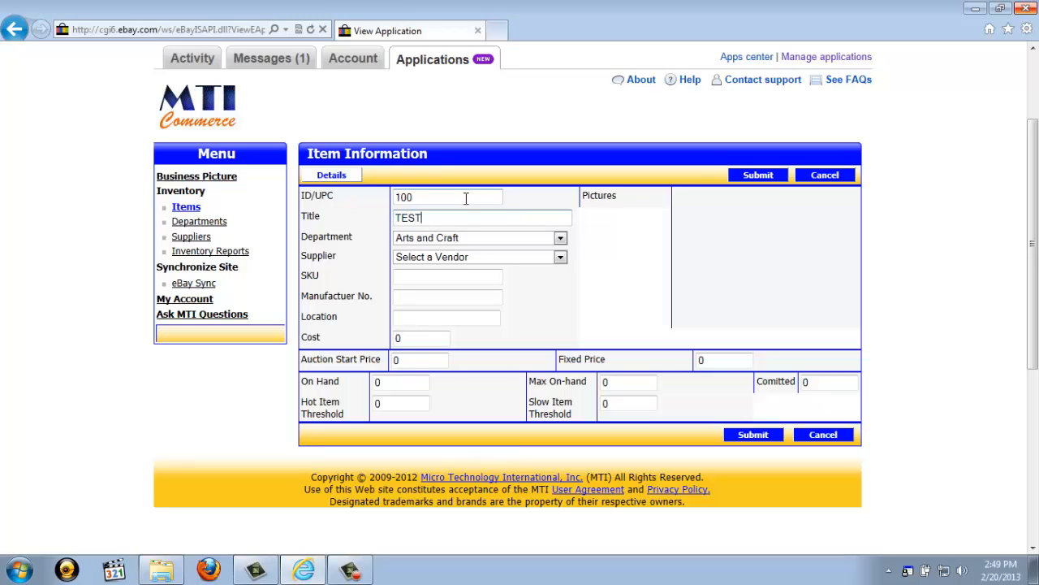
pyautogui.click(559, 237)
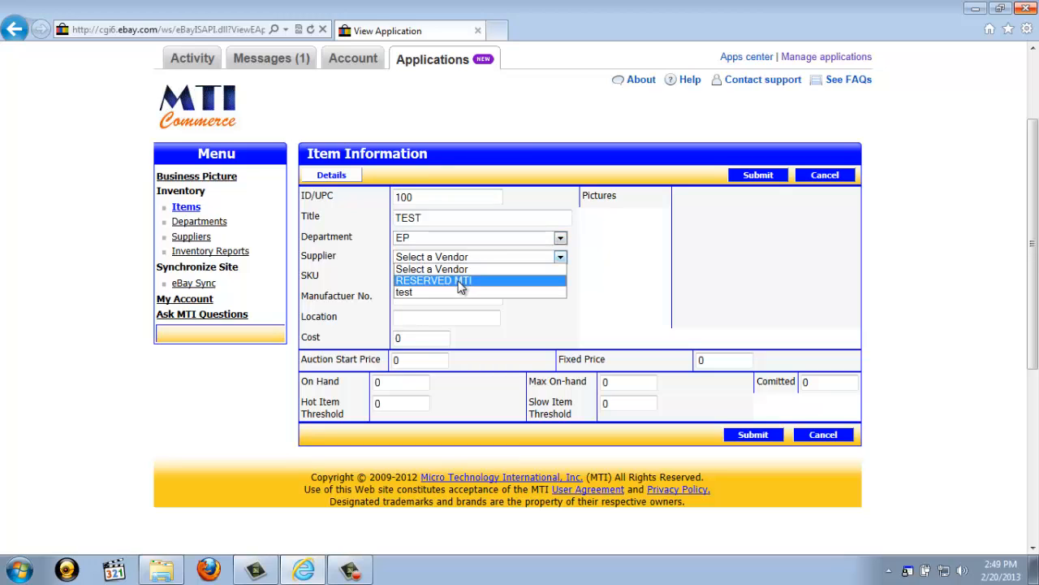
pyautogui.click(434, 280)
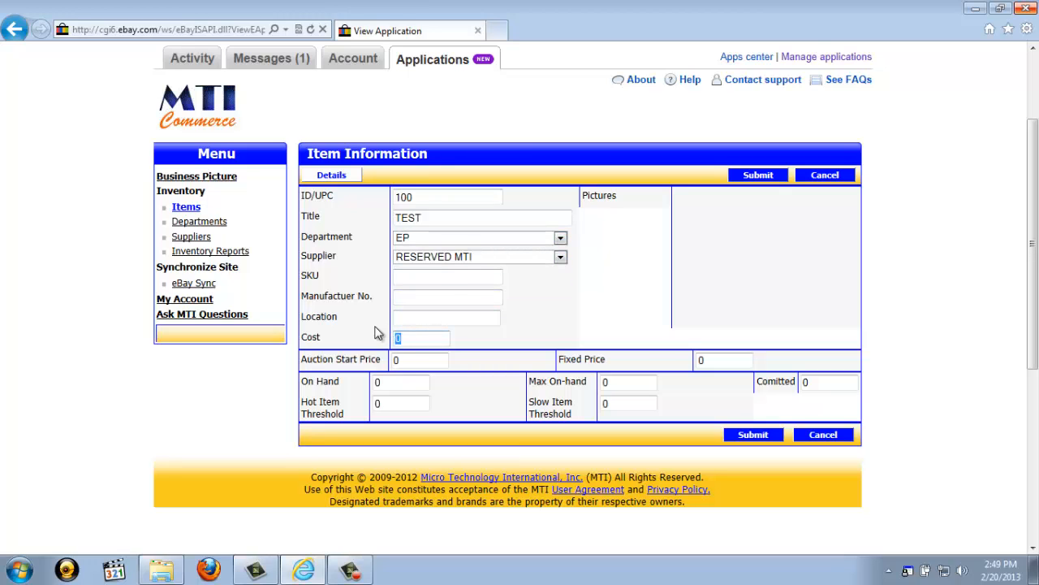
pyautogui.write('90')
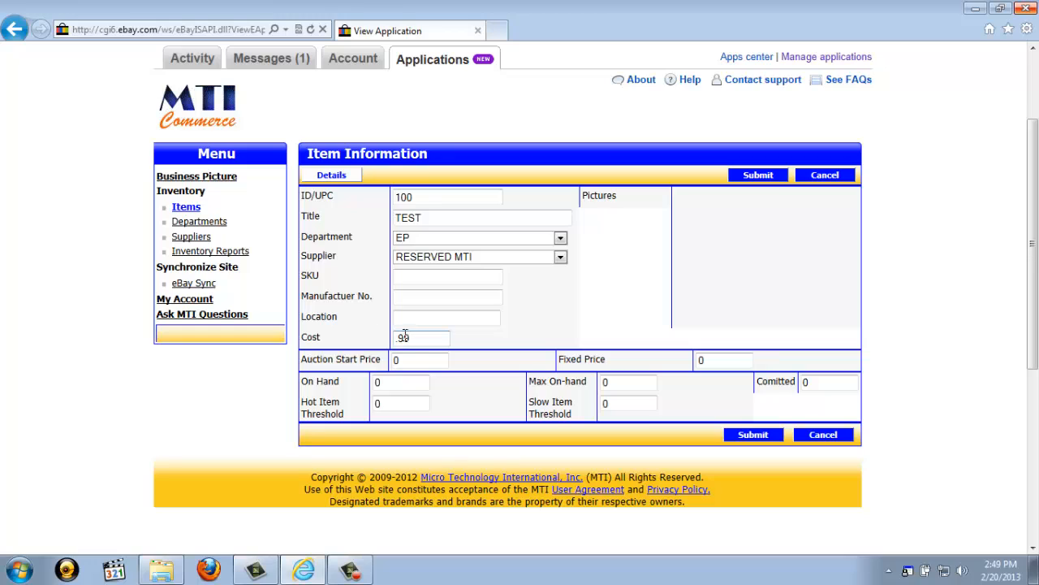
pyautogui.click(401, 381)
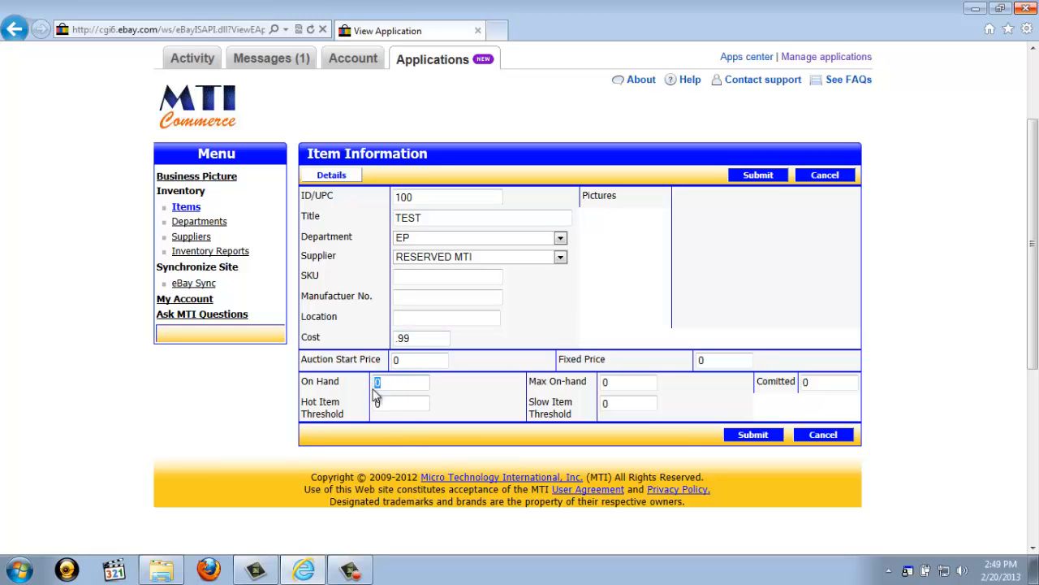
pyautogui.write('10')
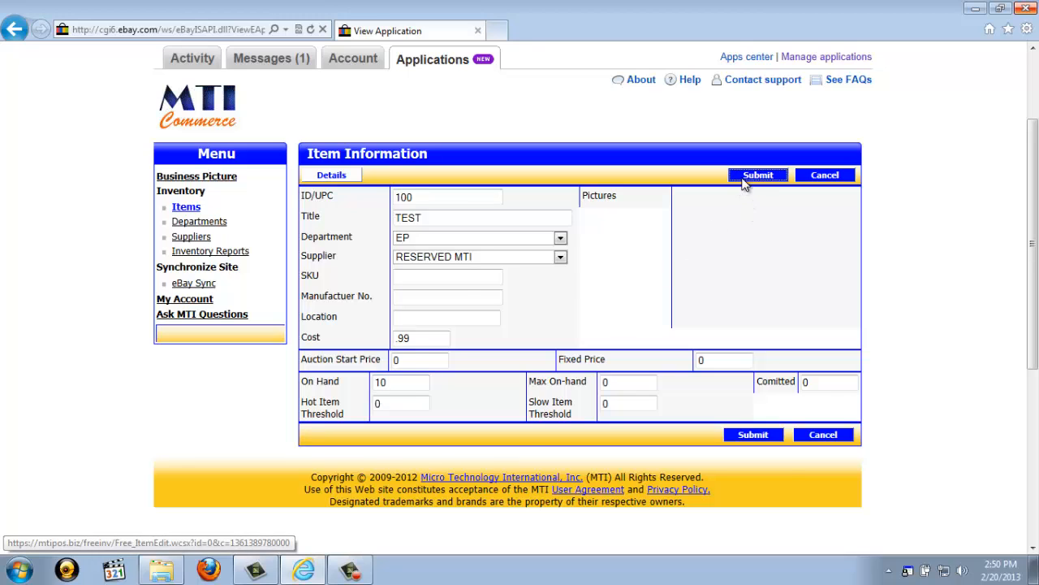
pyautogui.click(757, 176)
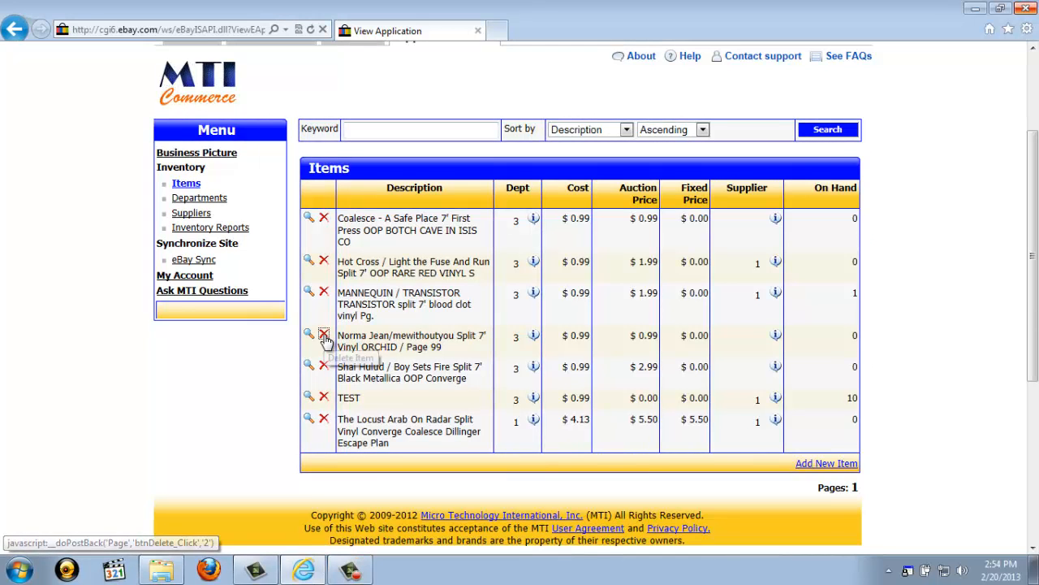
# Delete the Norma Jean / mewithoutyou item and confirm the deletion
pyautogui.click(323, 334)
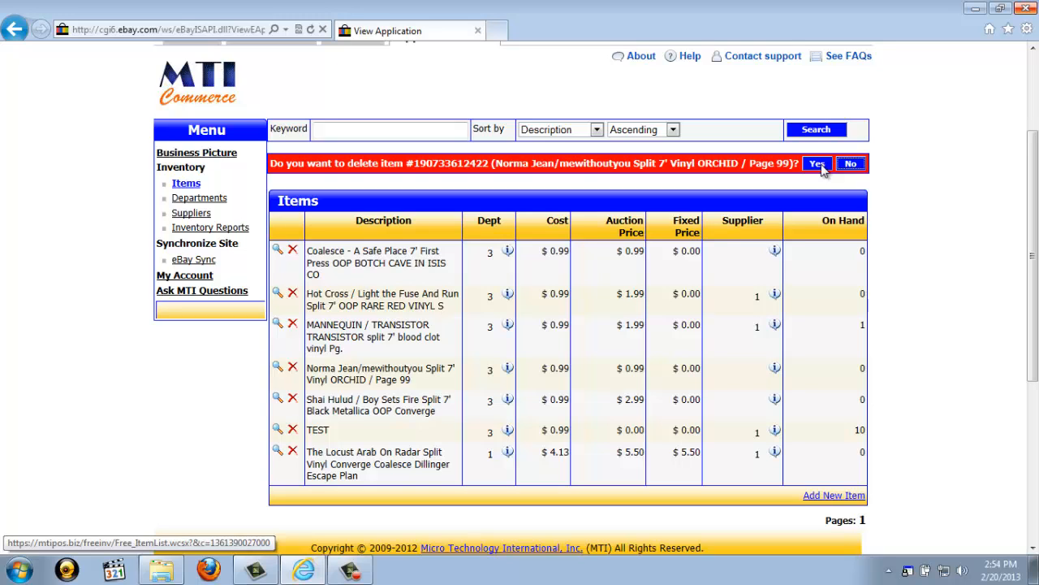
pyautogui.click(817, 162)
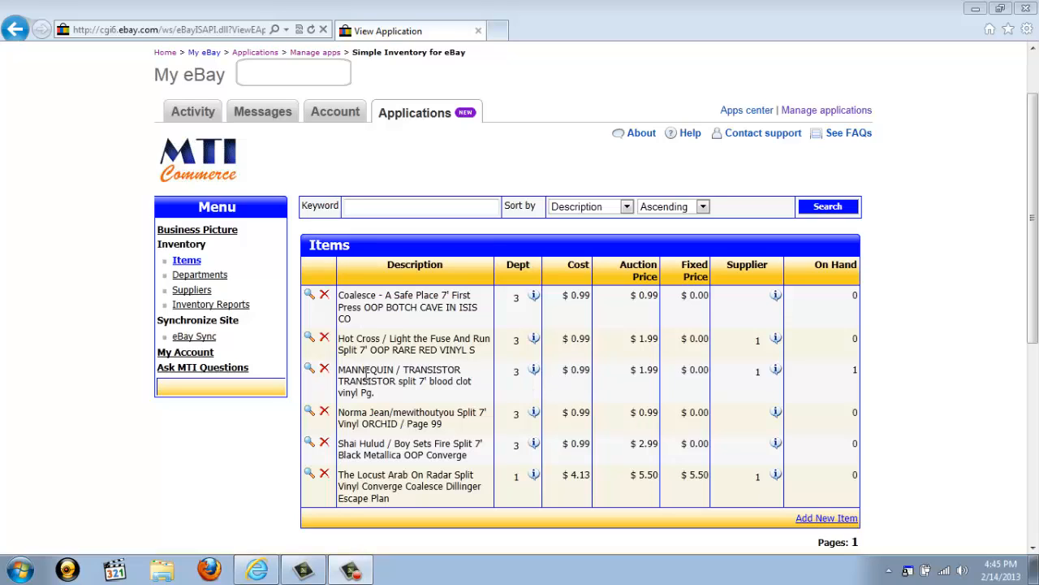
pyautogui.moveTo(308, 370)
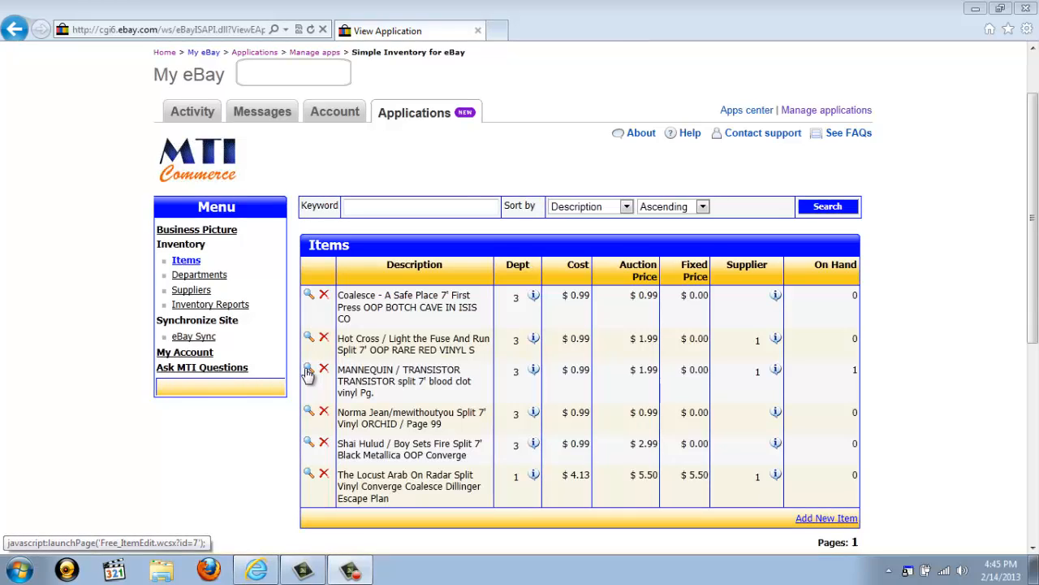
# View the MANNEQUIN / TRANSISTOR item's details, highlighting its On Hand and Max On-hand values
pyautogui.click(309, 370)
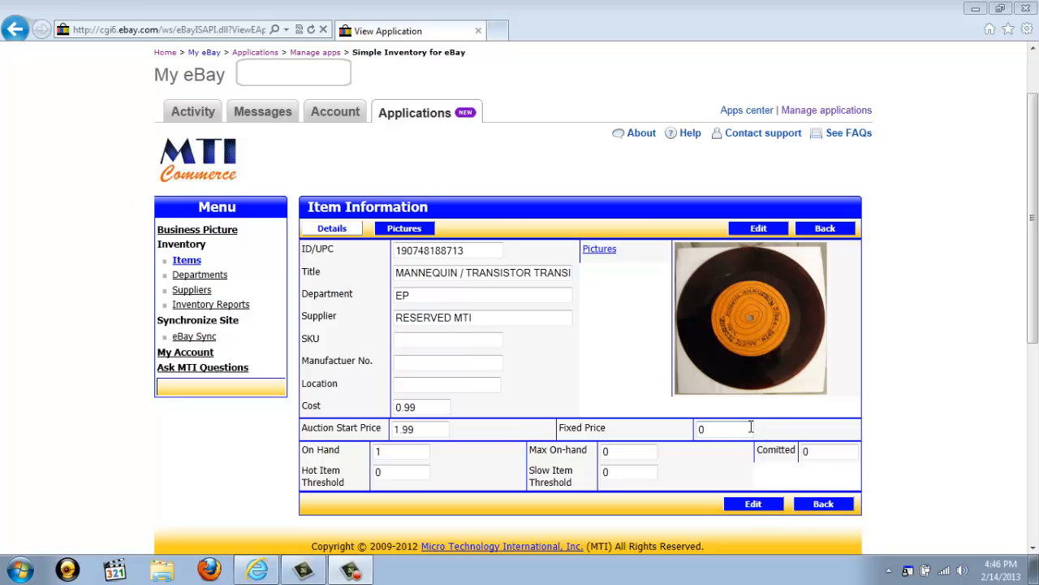
pyautogui.moveTo(487, 452)
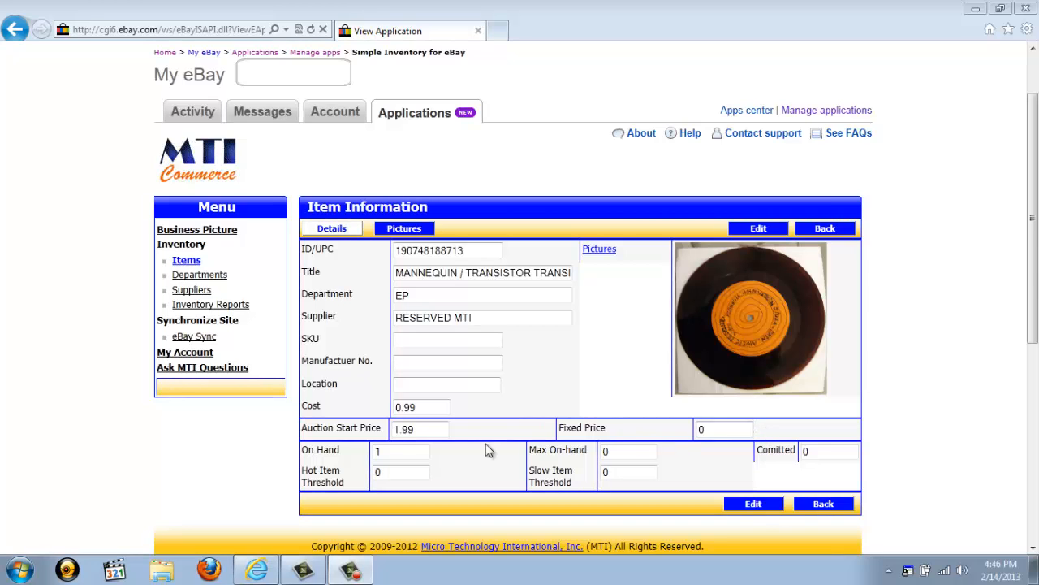
pyautogui.click(403, 452)
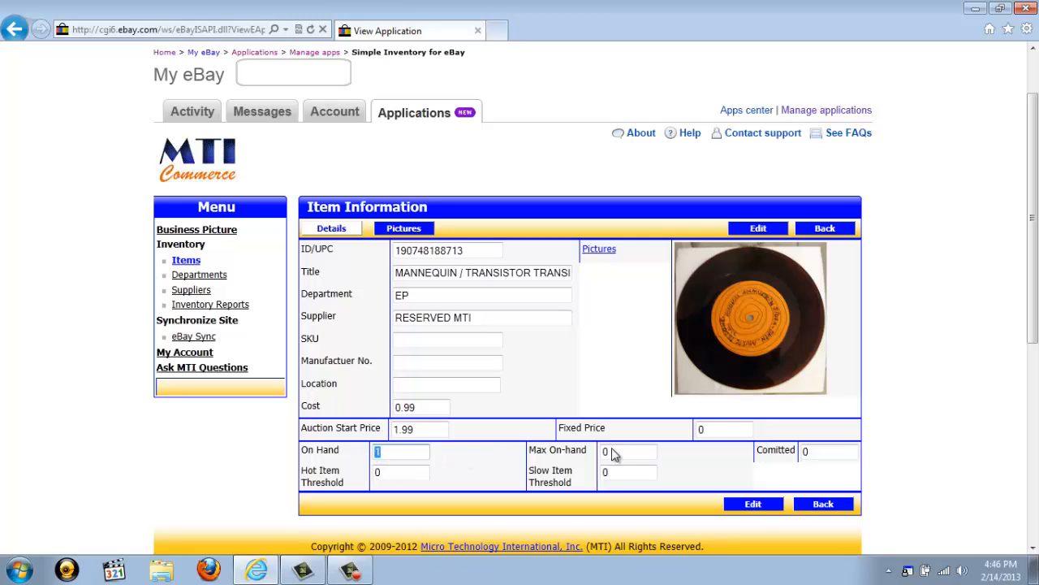
pyautogui.click(627, 451)
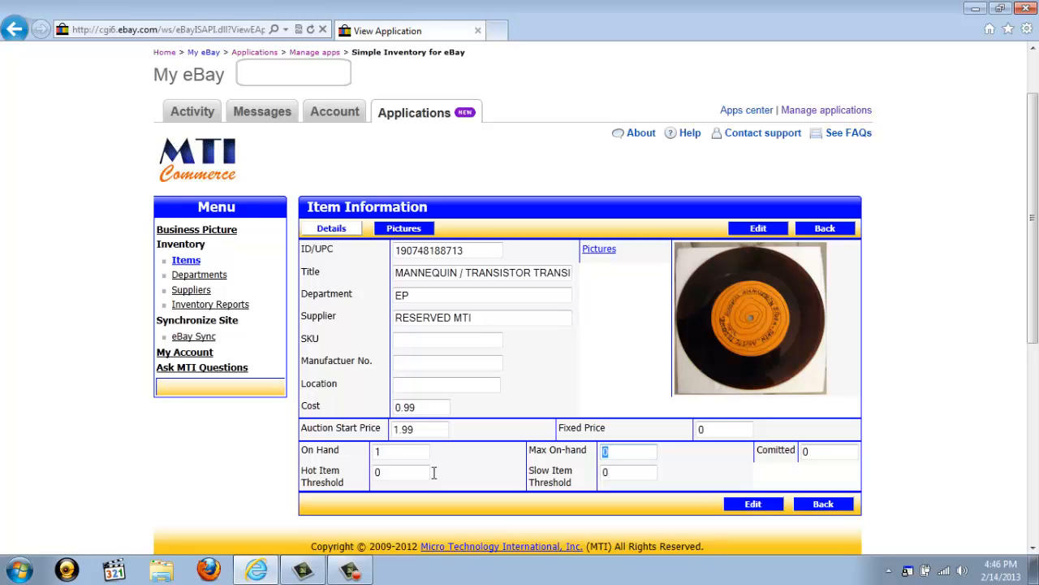
pyautogui.moveTo(439, 474)
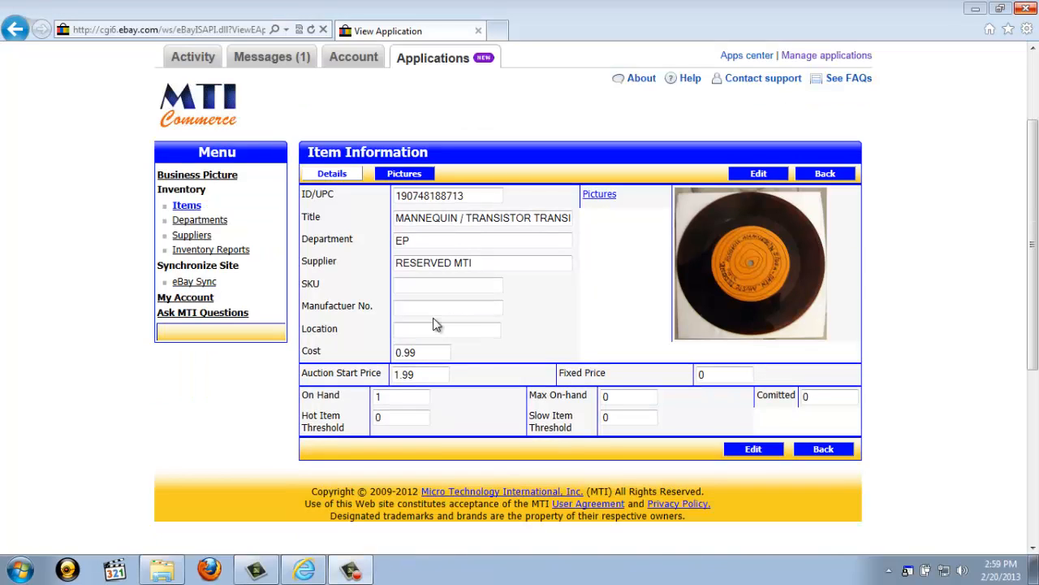
pyautogui.moveTo(224, 231)
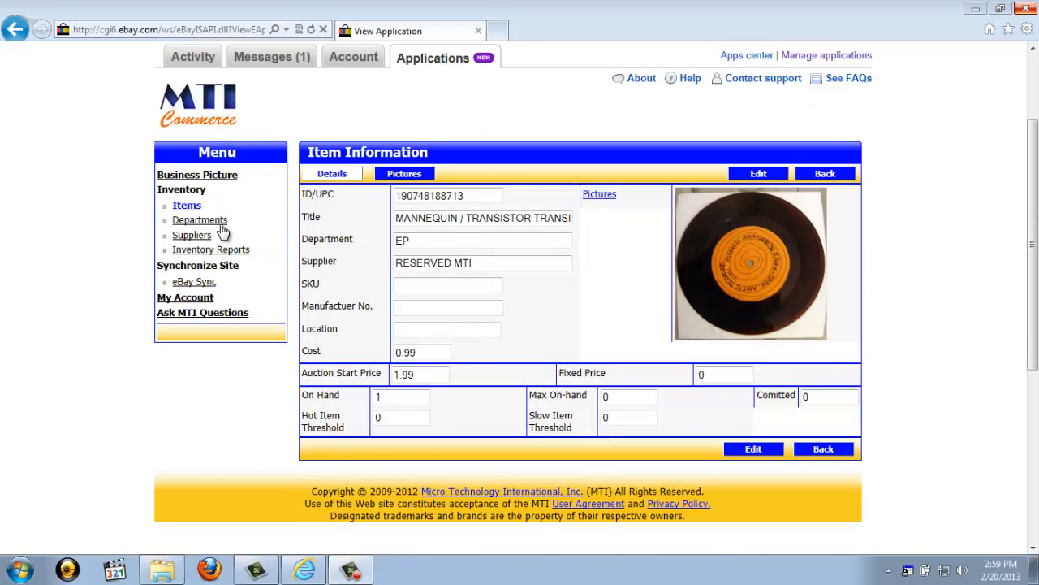
# Show the Departments list: Arts and Craft, EP, MISC DEPARTMENT and Vinyl
pyautogui.click(203, 220)
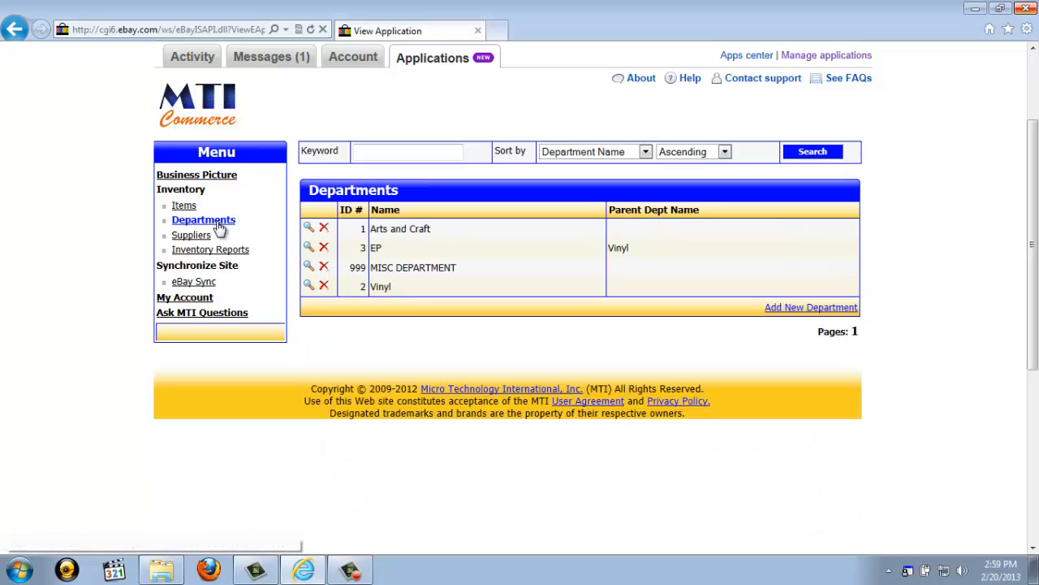
pyautogui.moveTo(203, 219)
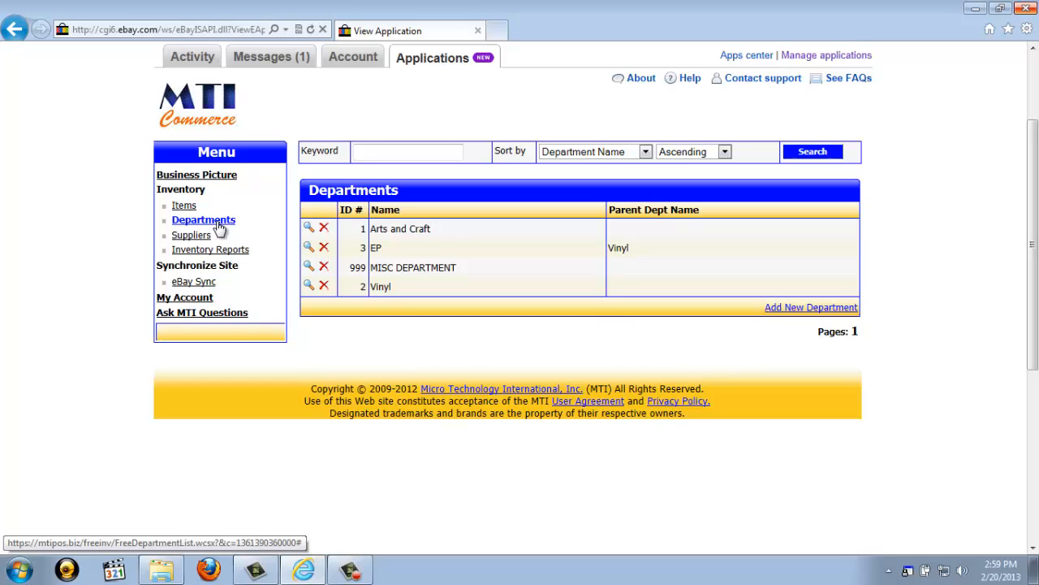
pyautogui.moveTo(231, 226)
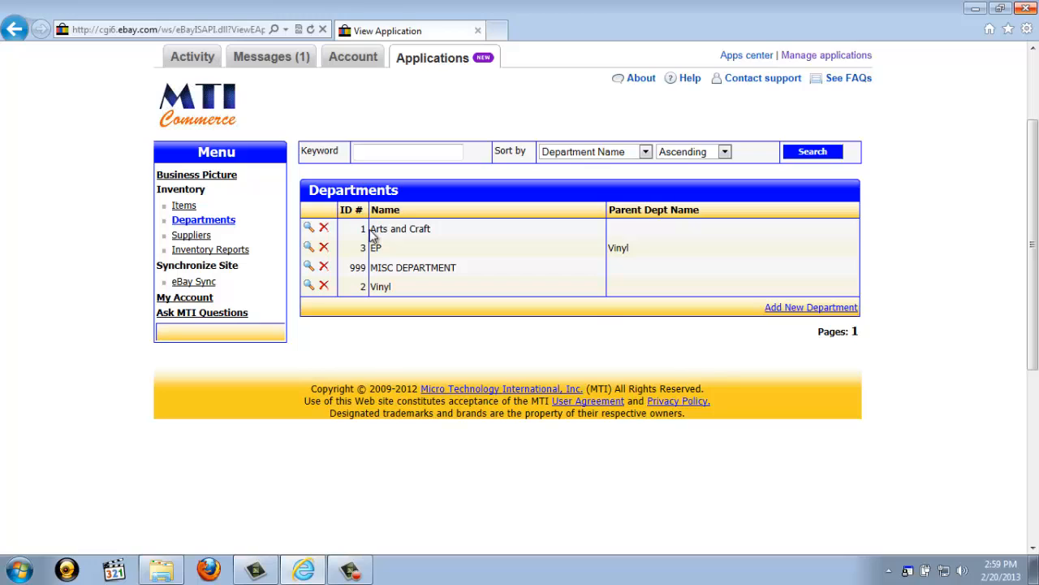
pyautogui.moveTo(373, 269)
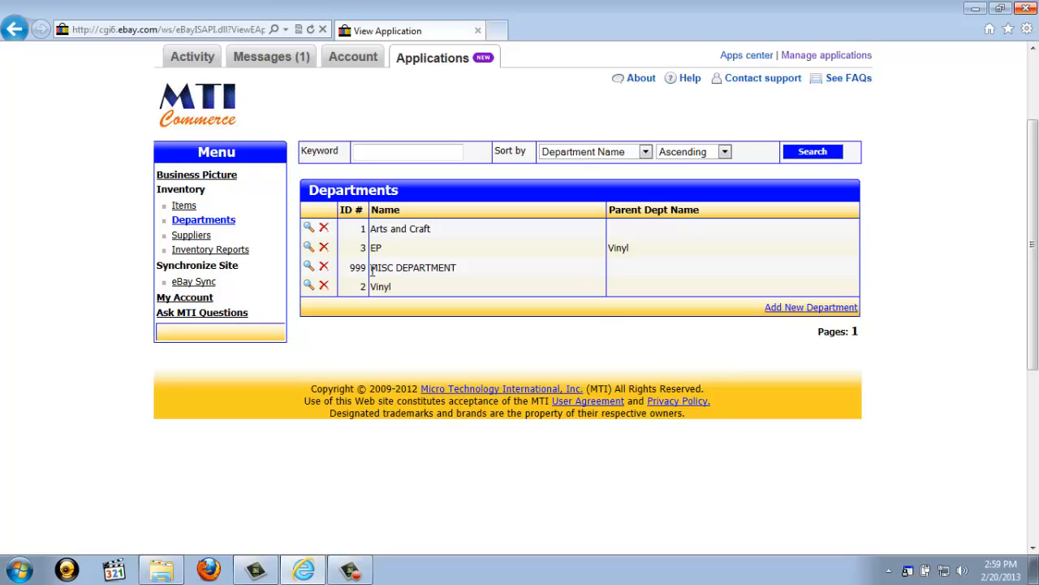
pyautogui.moveTo(403, 286)
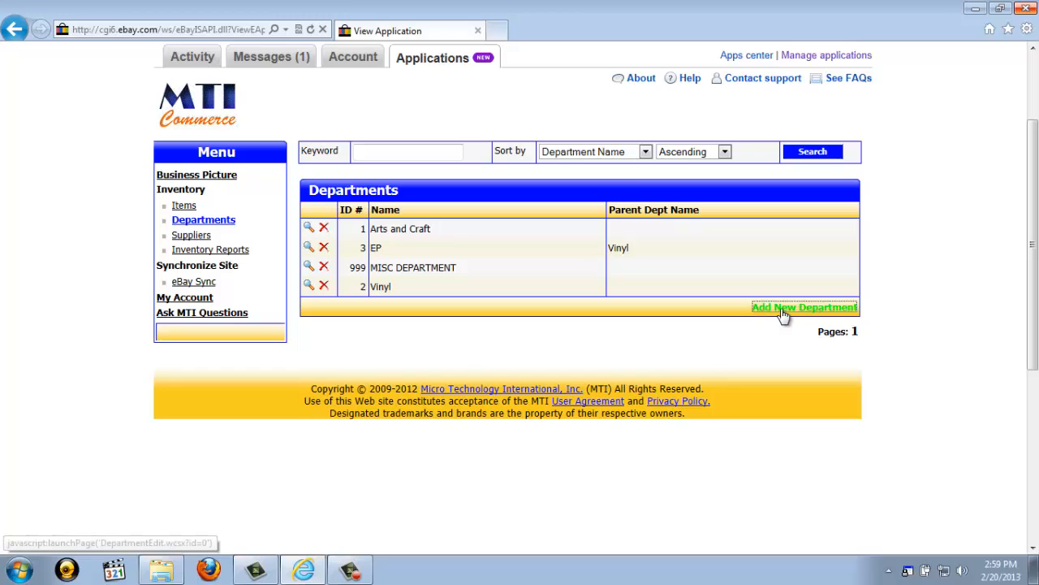
# Add a department named TEST with Vinyl as parent and save it
pyautogui.click(804, 307)
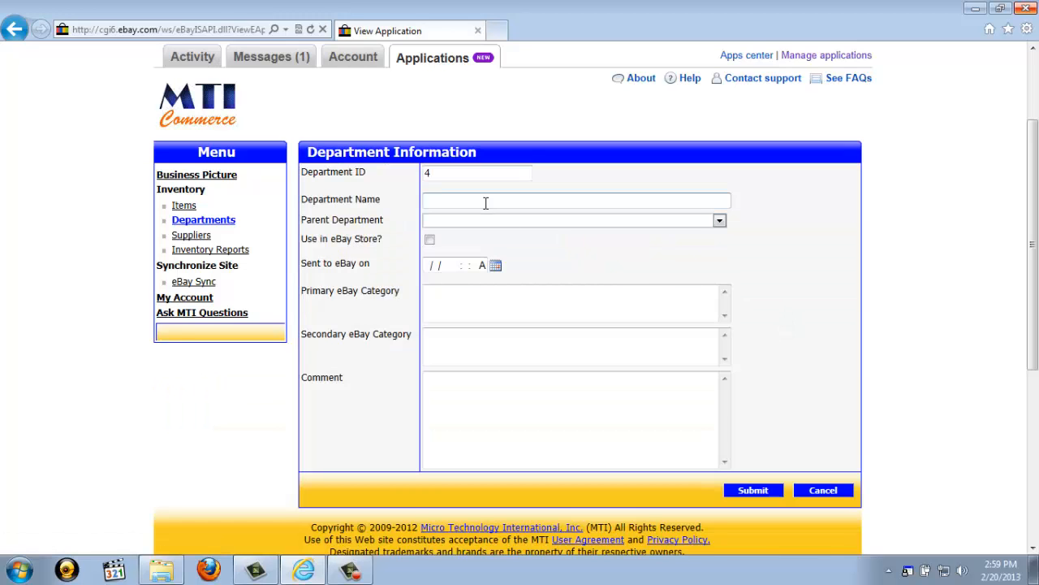
pyautogui.write('TEST')
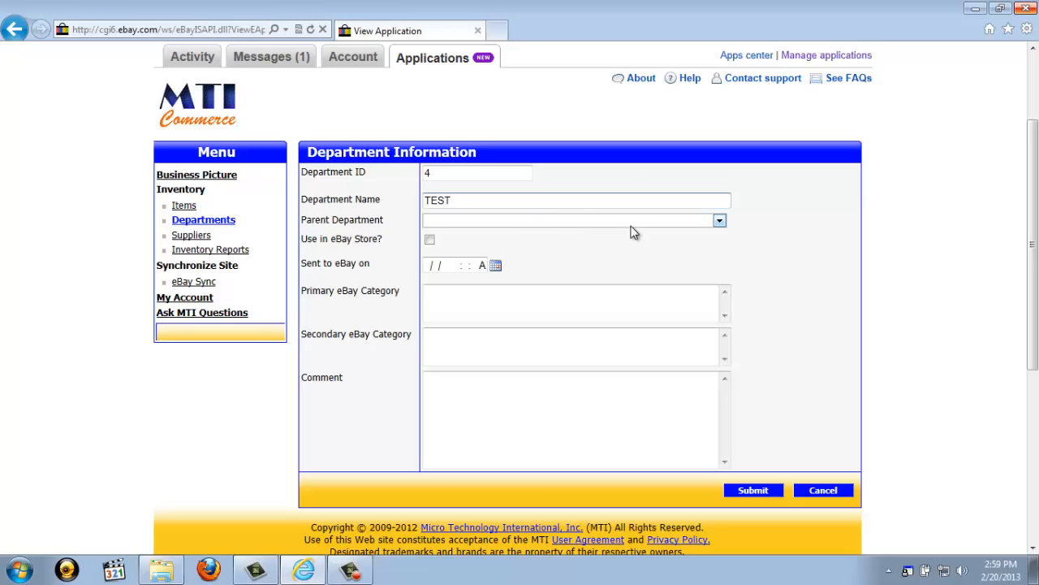
pyautogui.click(718, 221)
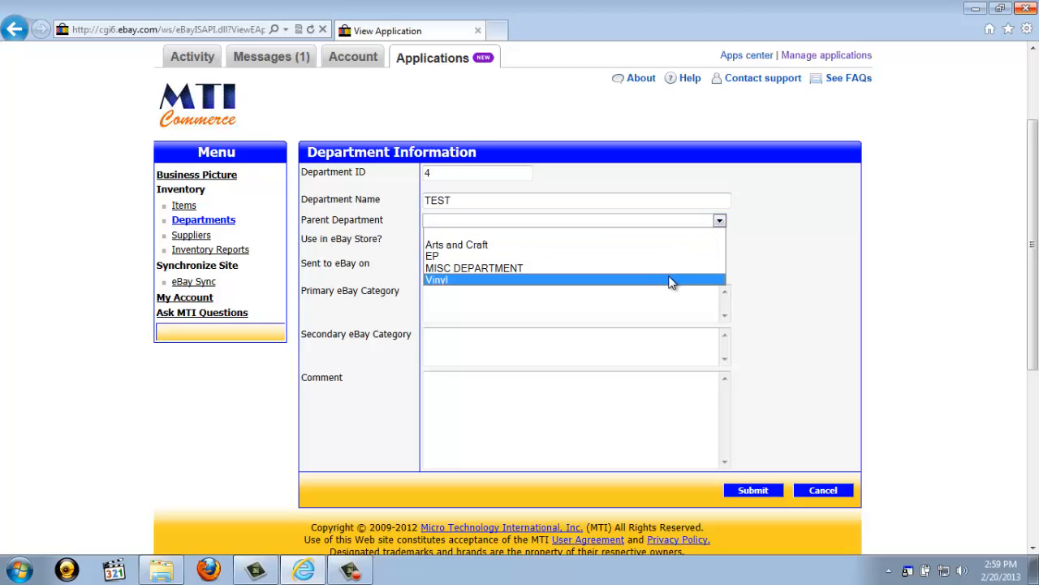
pyautogui.click(435, 279)
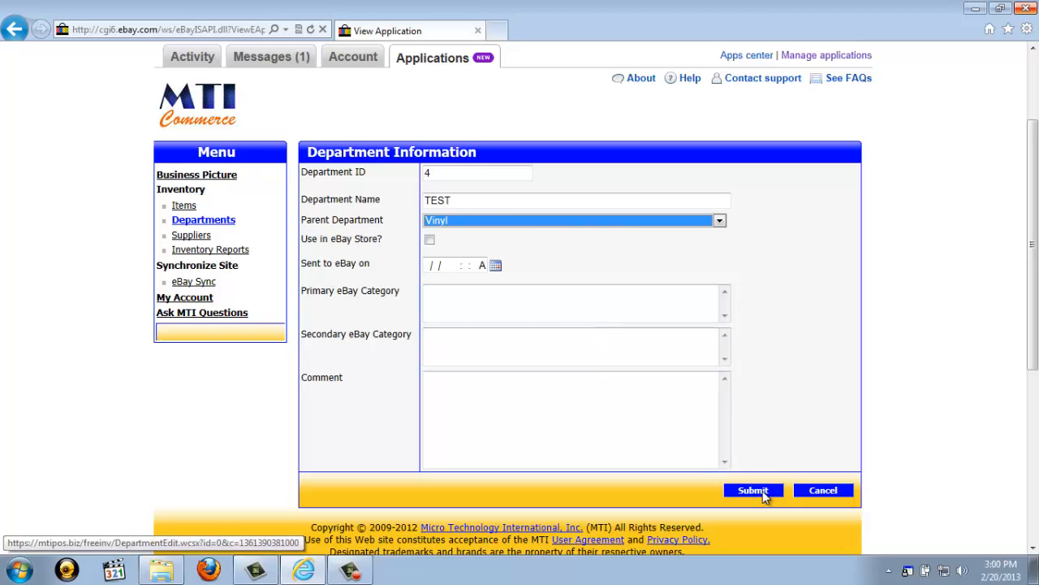
pyautogui.click(752, 491)
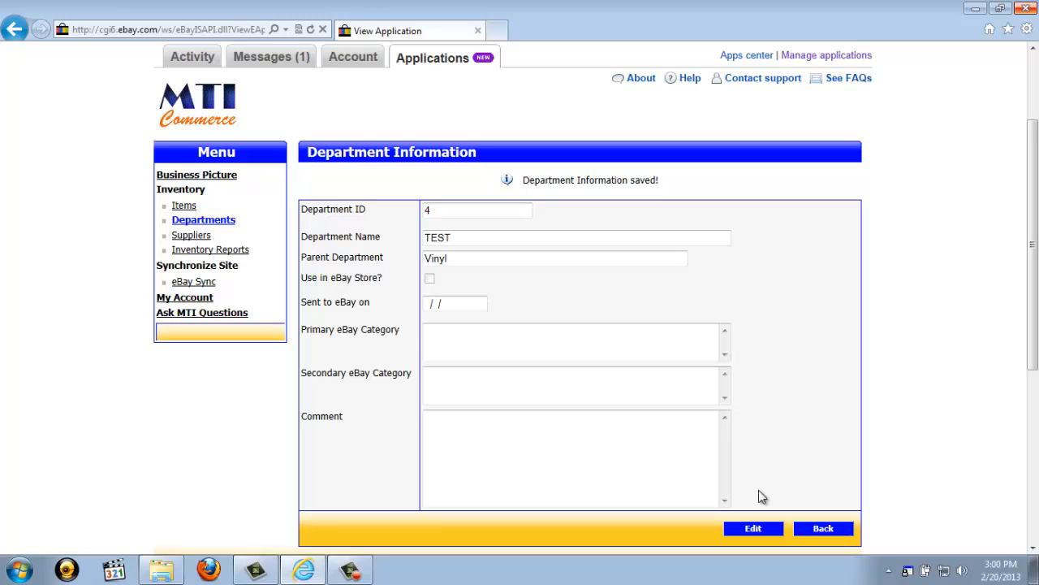
# Return to the Departments list and delete the TEST department, confirming the removal
pyautogui.click(822, 528)
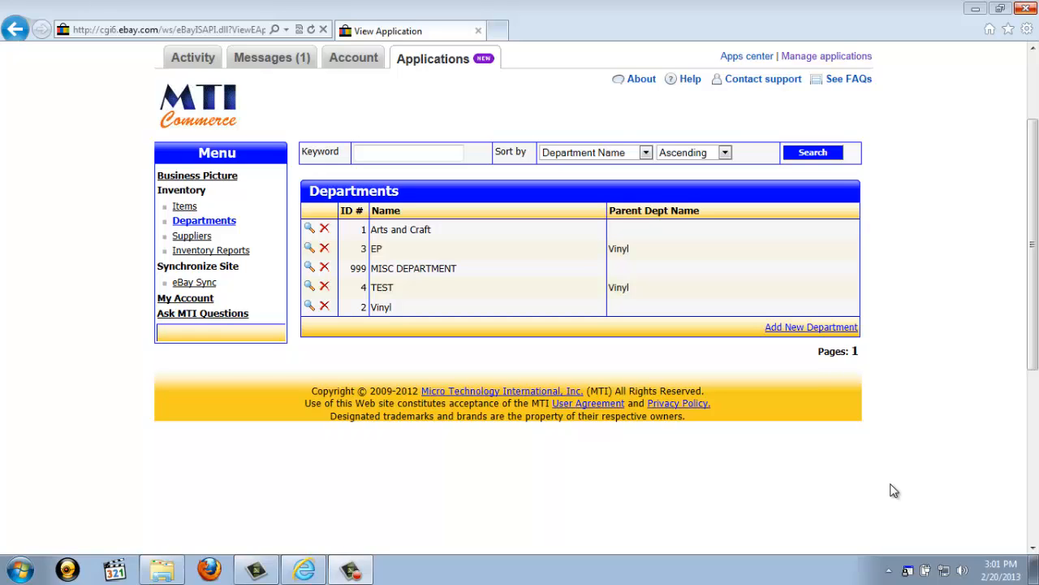
pyautogui.moveTo(884, 491)
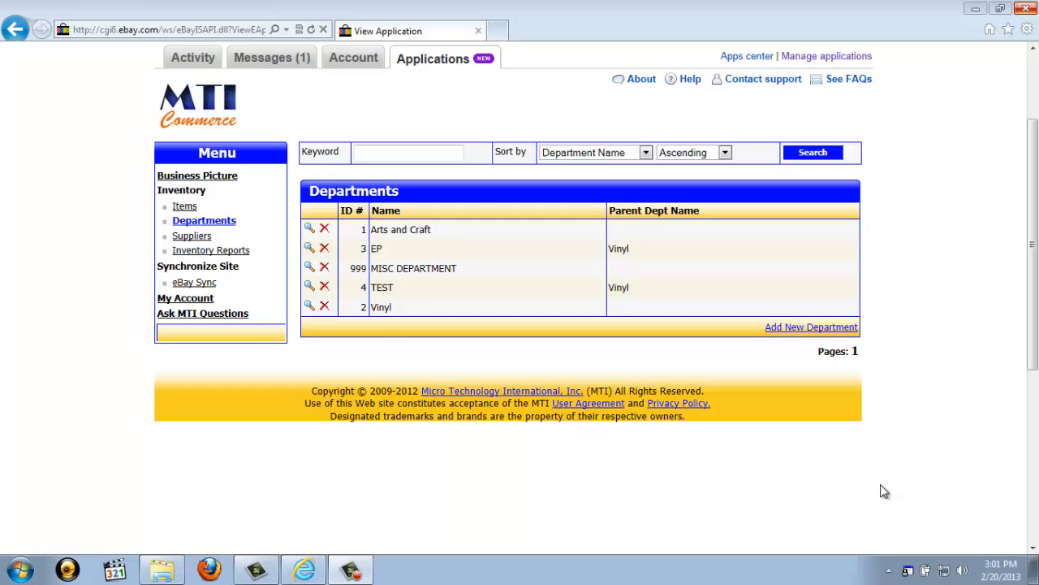
pyautogui.moveTo(380, 307)
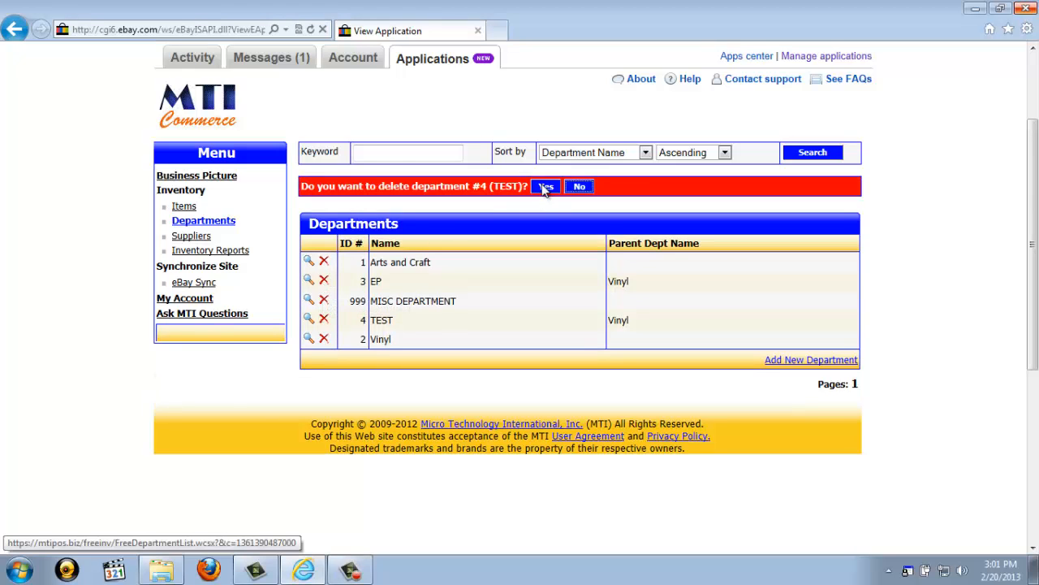
pyautogui.click(545, 186)
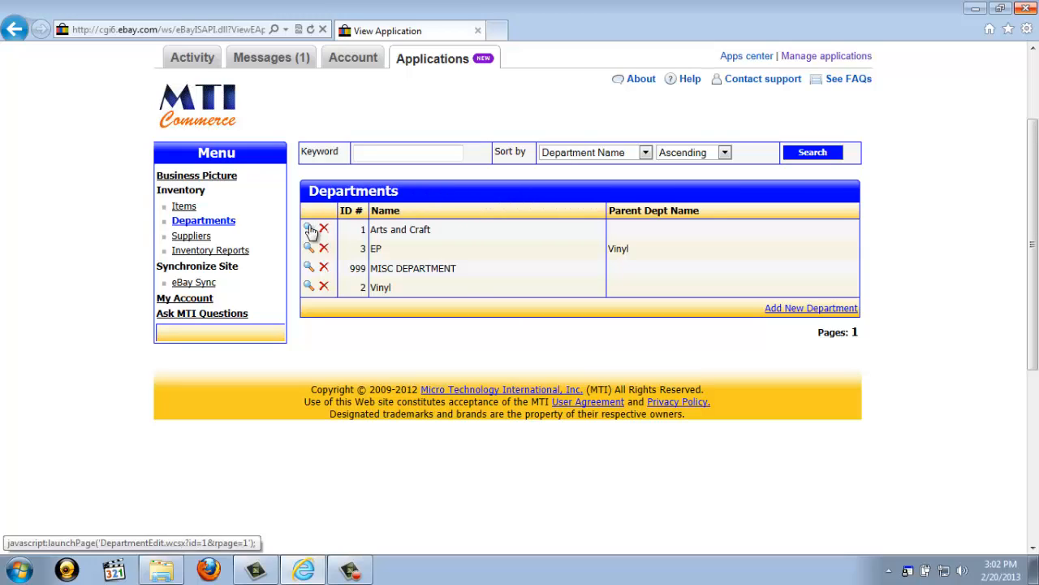
# View the Arts and Craft department's details with no parent and eBay Store use enabled
pyautogui.click(308, 230)
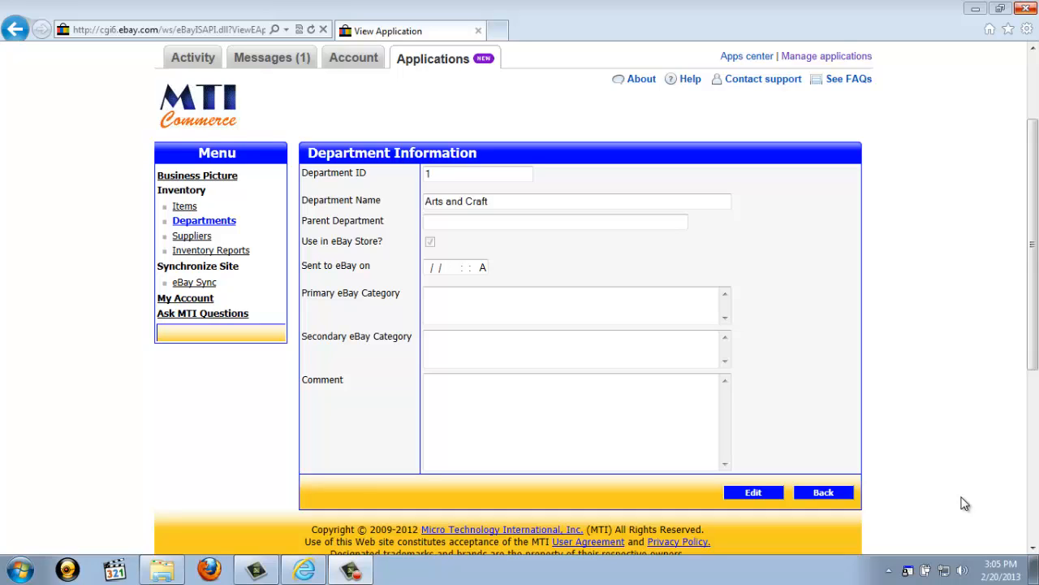
pyautogui.moveTo(231, 351)
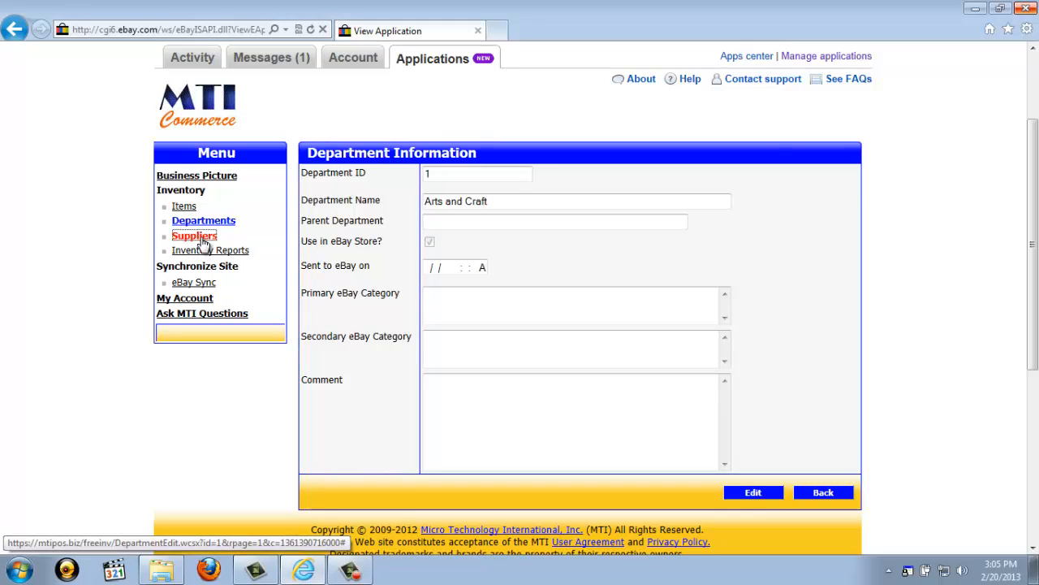
pyautogui.click(195, 235)
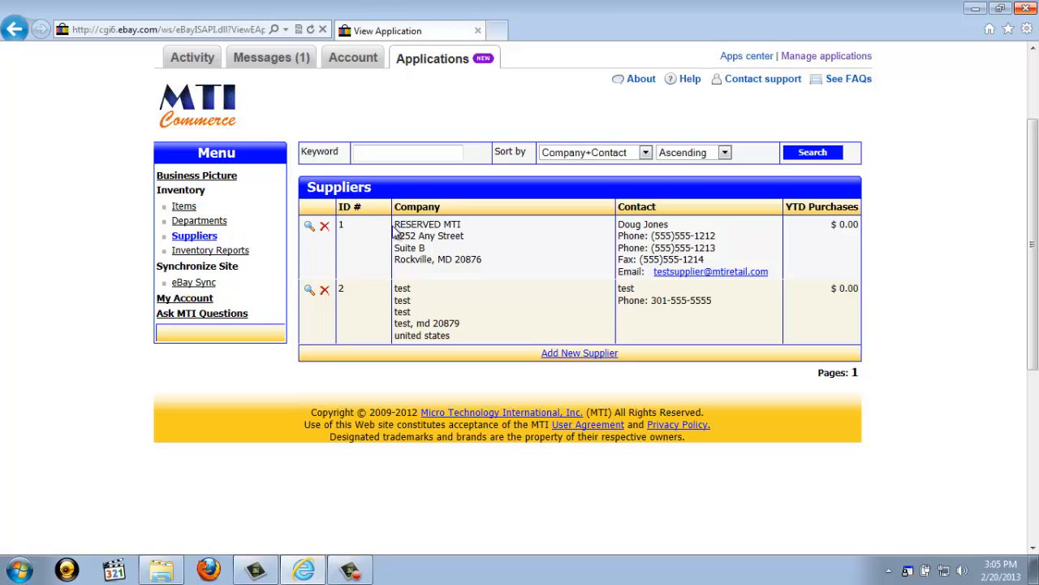
pyautogui.doubleClick(427, 224)
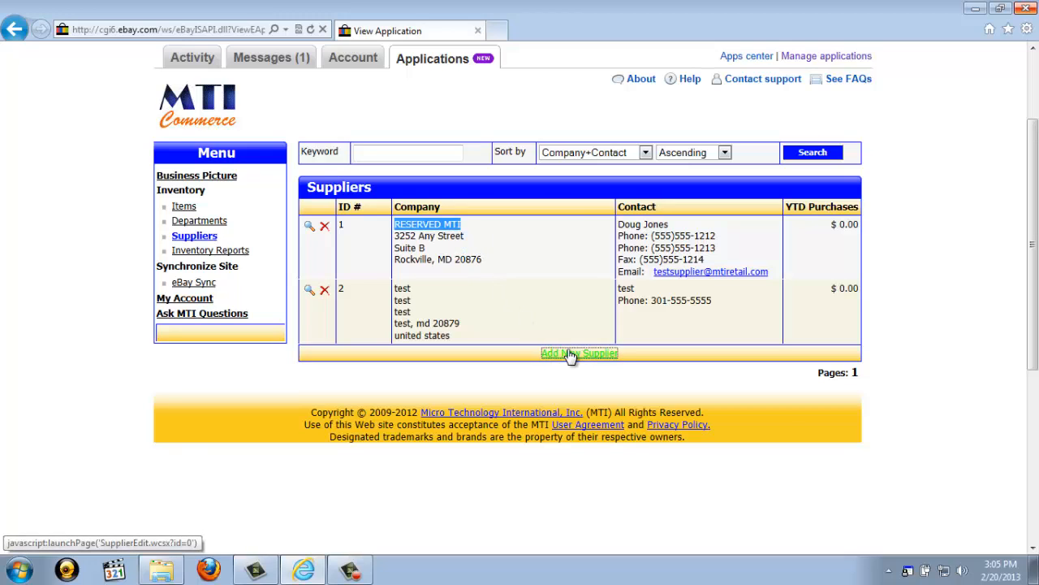
# Add and save supplier 3 with company MTI and address 123 MAIN STREET
pyautogui.click(578, 352)
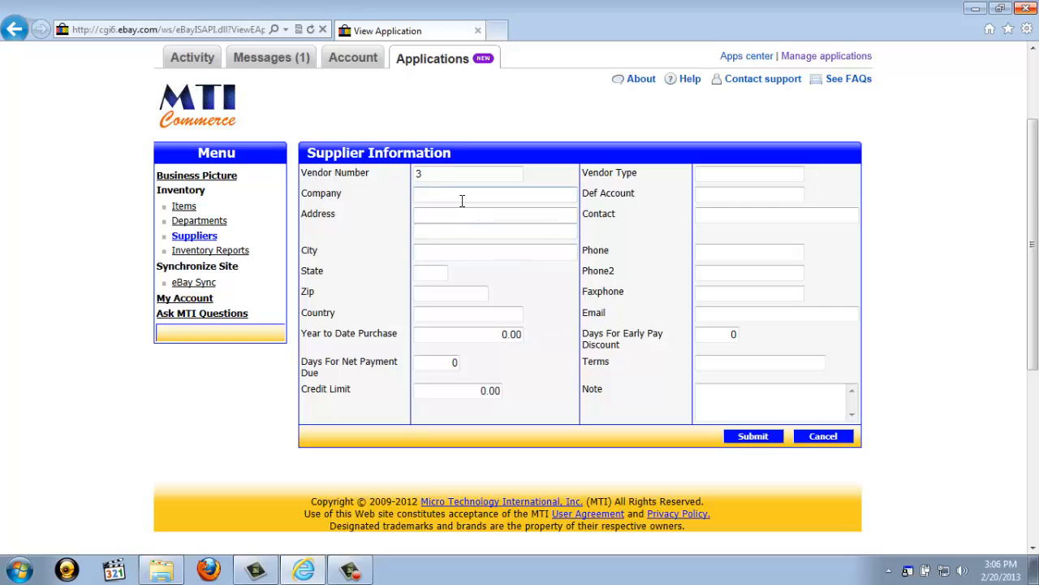
pyautogui.write('MTI')
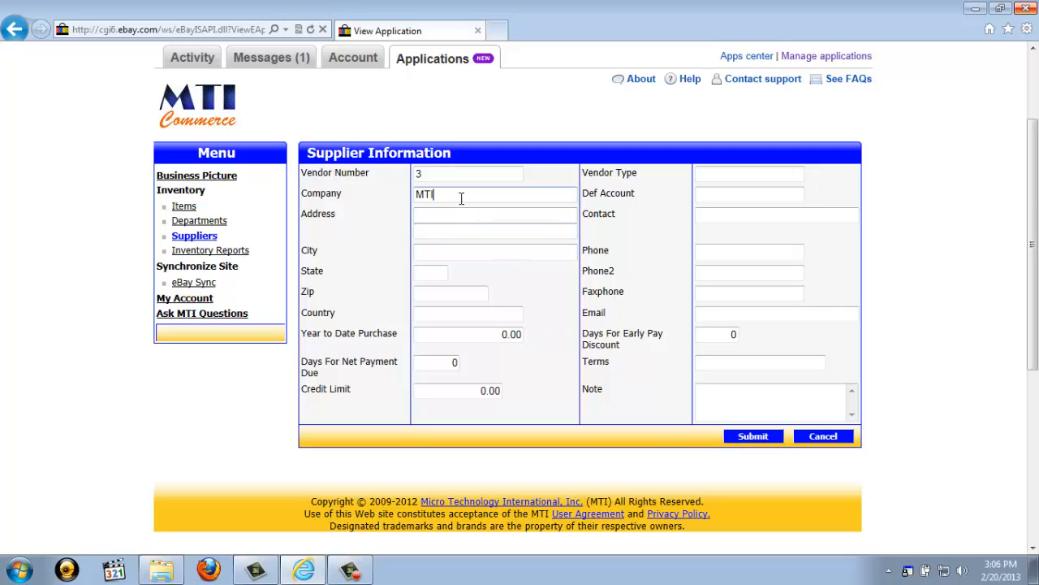
pyautogui.write('123')
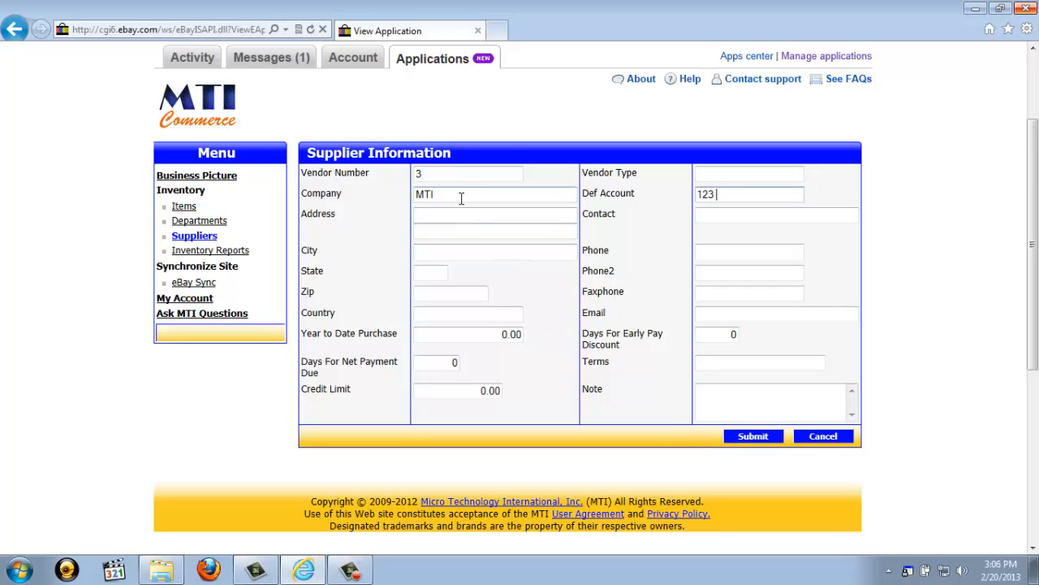
pyautogui.write('123 MAIN STREET')
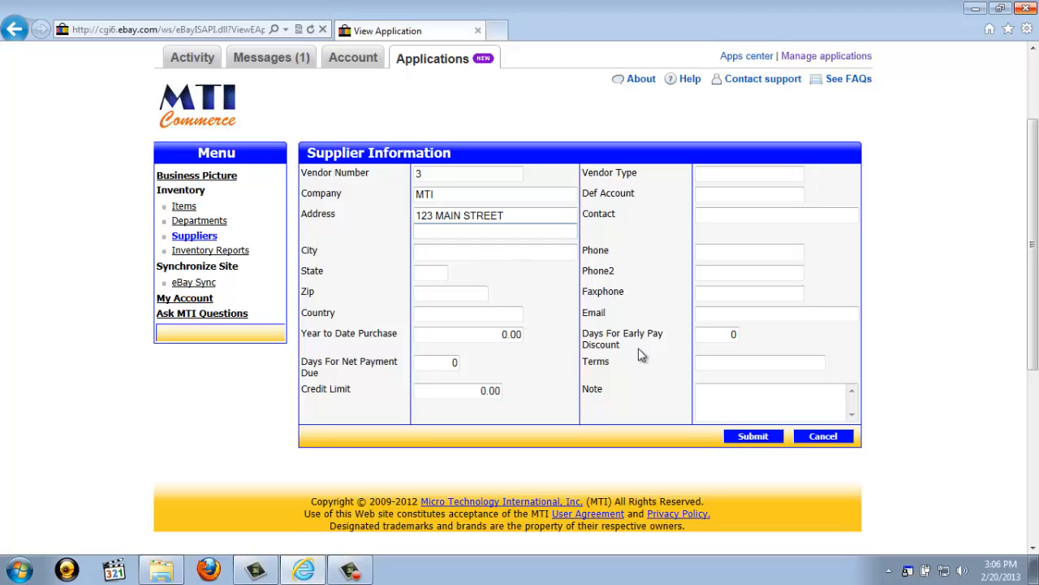
pyautogui.click(754, 435)
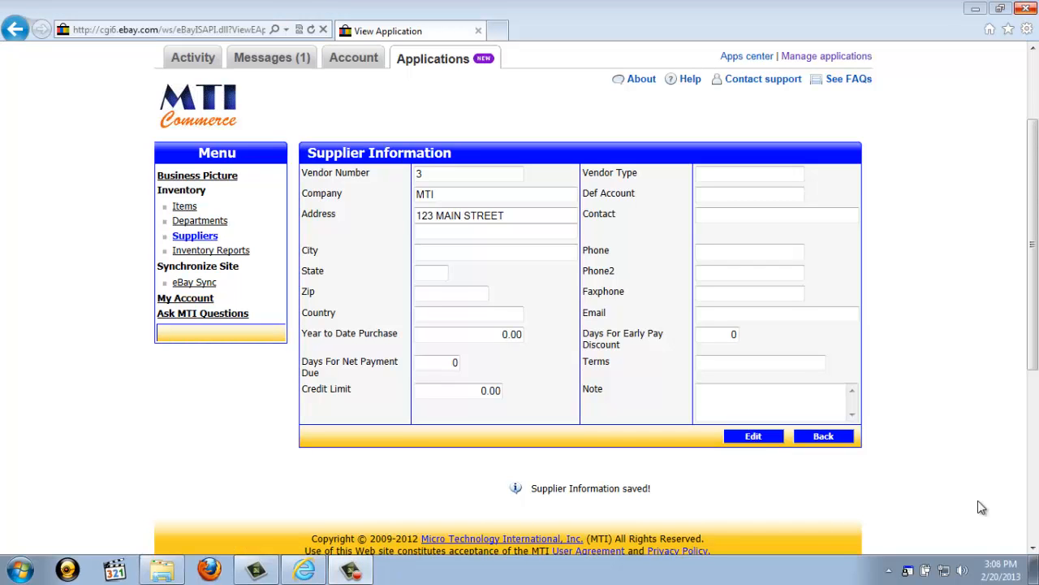
# Return to the suppliers list and delete supplier 3 (MTI), confirming the removal
pyautogui.click(822, 435)
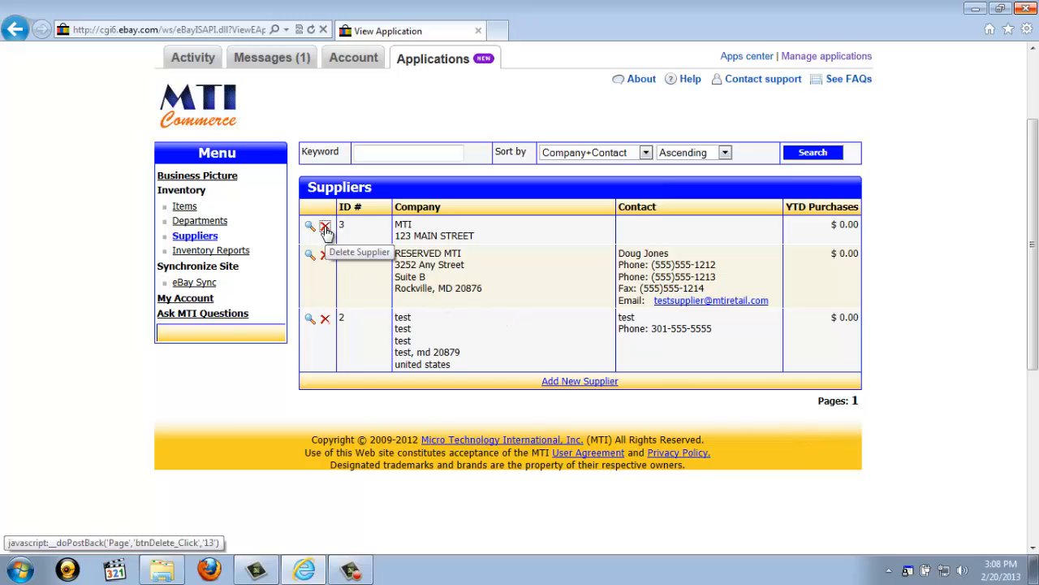
pyautogui.click(324, 225)
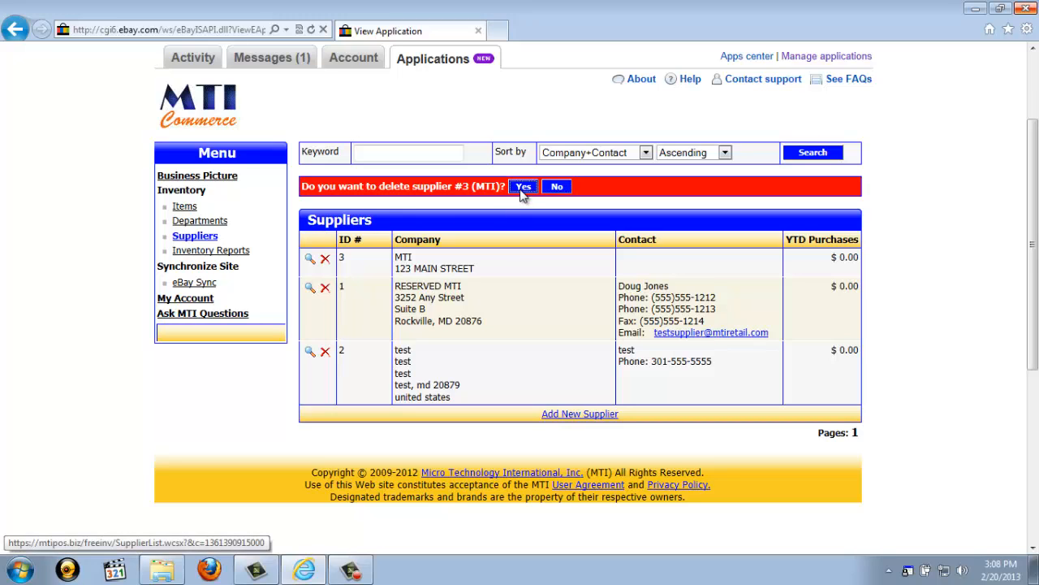
pyautogui.click(523, 185)
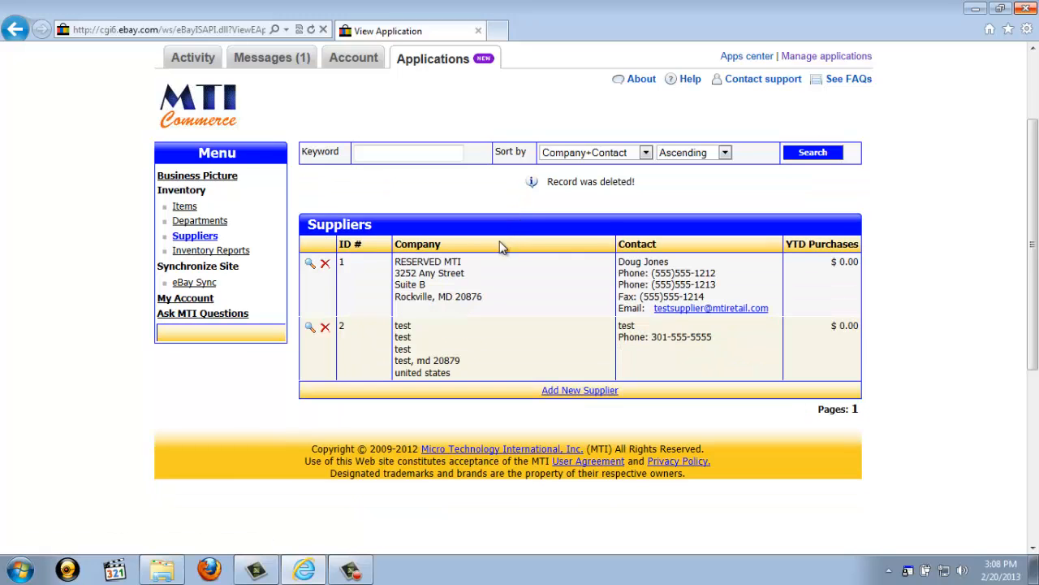
pyautogui.moveTo(312, 328)
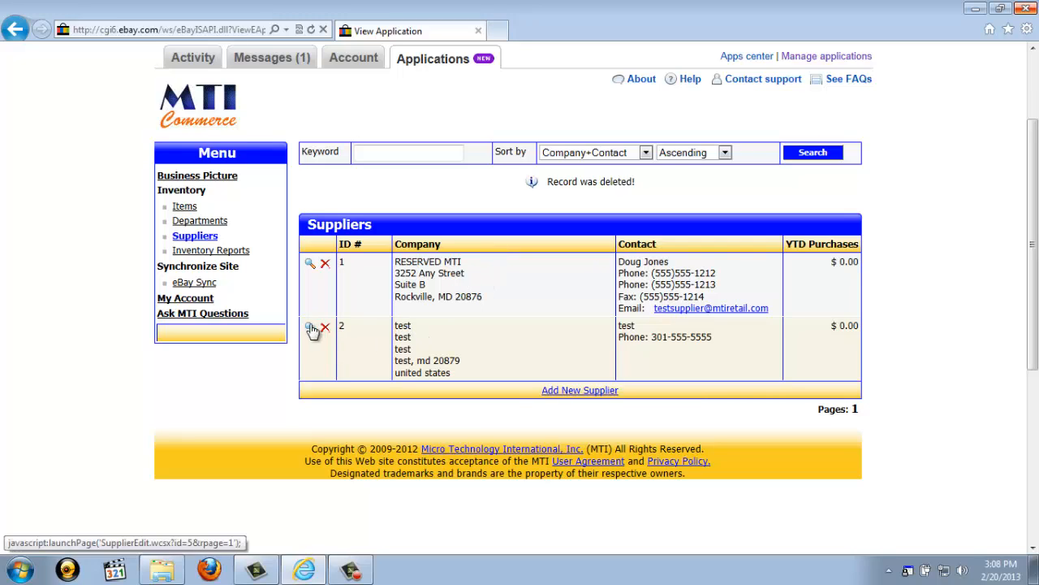
pyautogui.moveTo(310, 328)
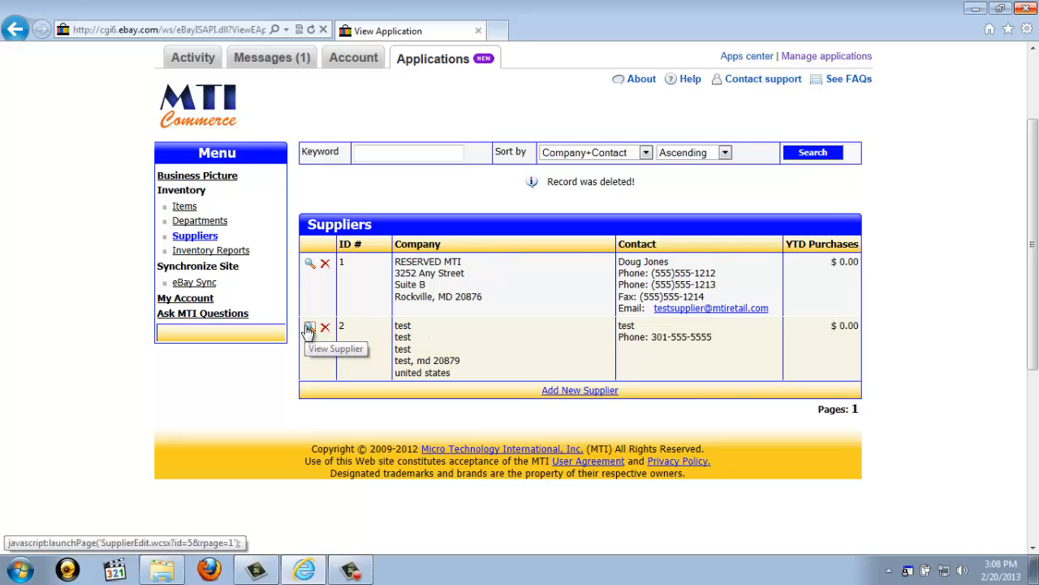
# Edit supplier 2, change its company from test to edit, and save it
pyautogui.click(309, 327)
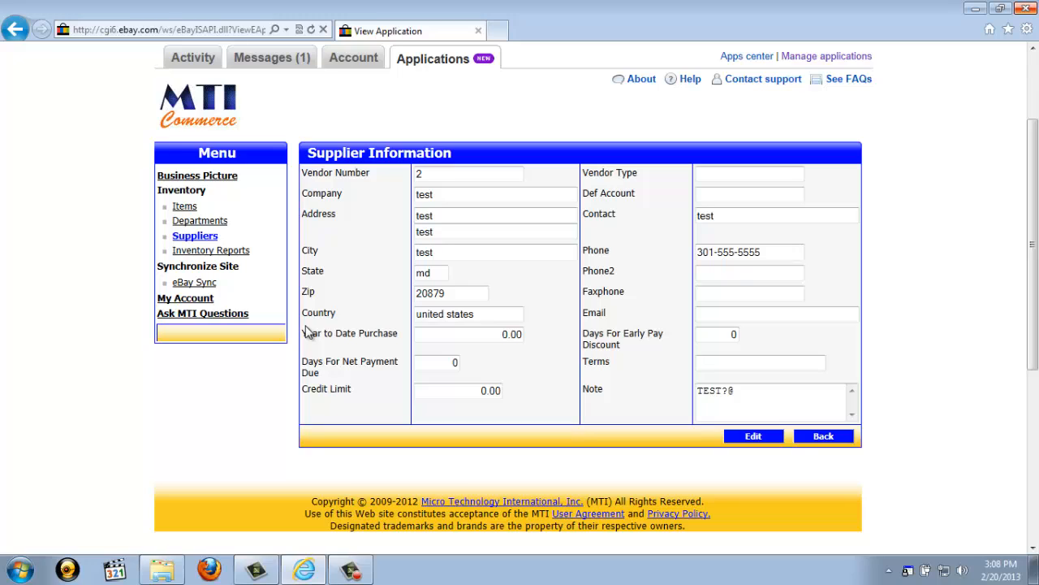
pyautogui.click(753, 436)
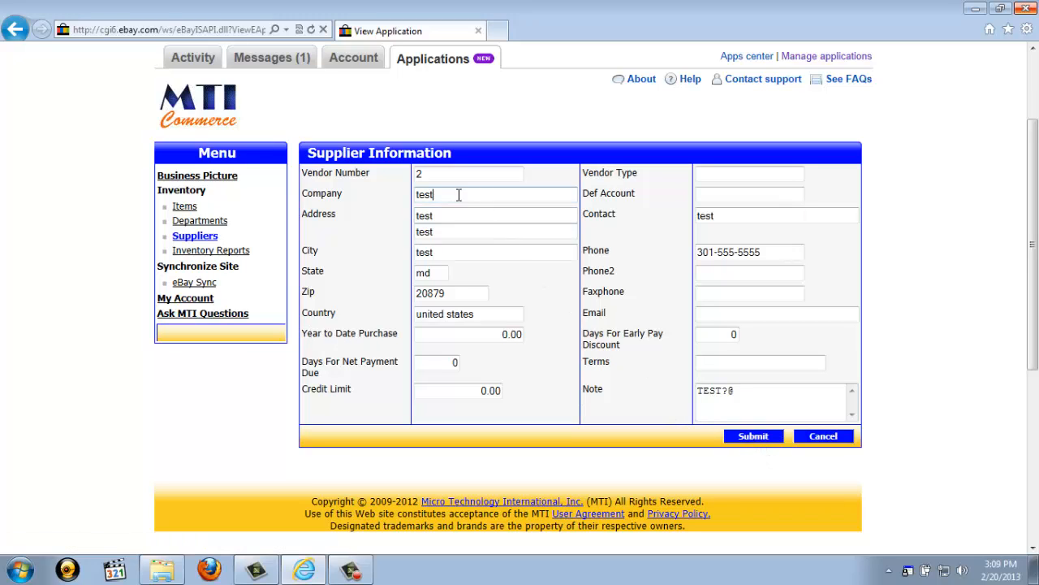
pyautogui.write('edit')
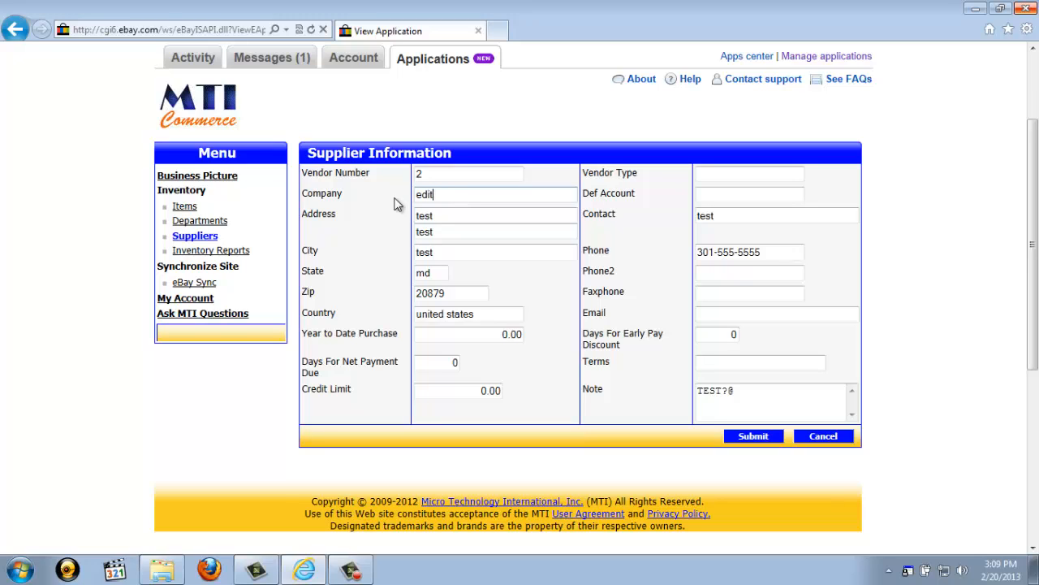
pyautogui.click(754, 436)
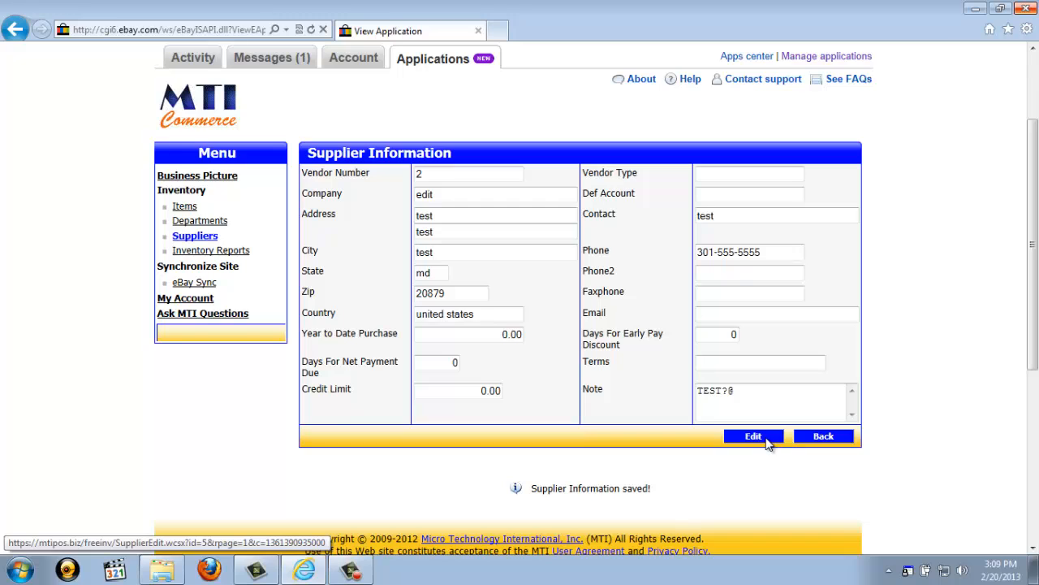
pyautogui.click(753, 435)
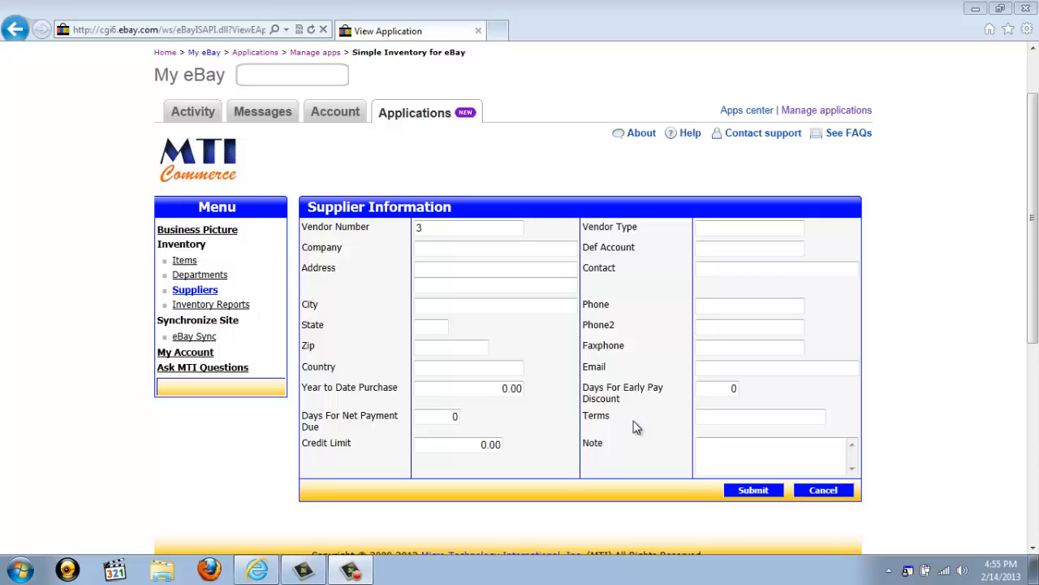
pyautogui.moveTo(324, 347)
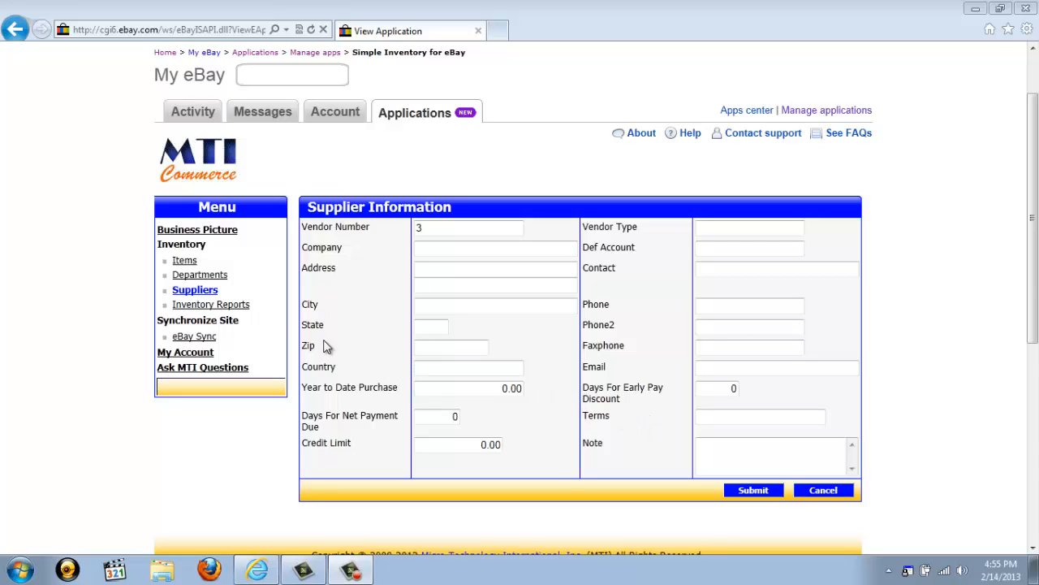
pyautogui.moveTo(216, 304)
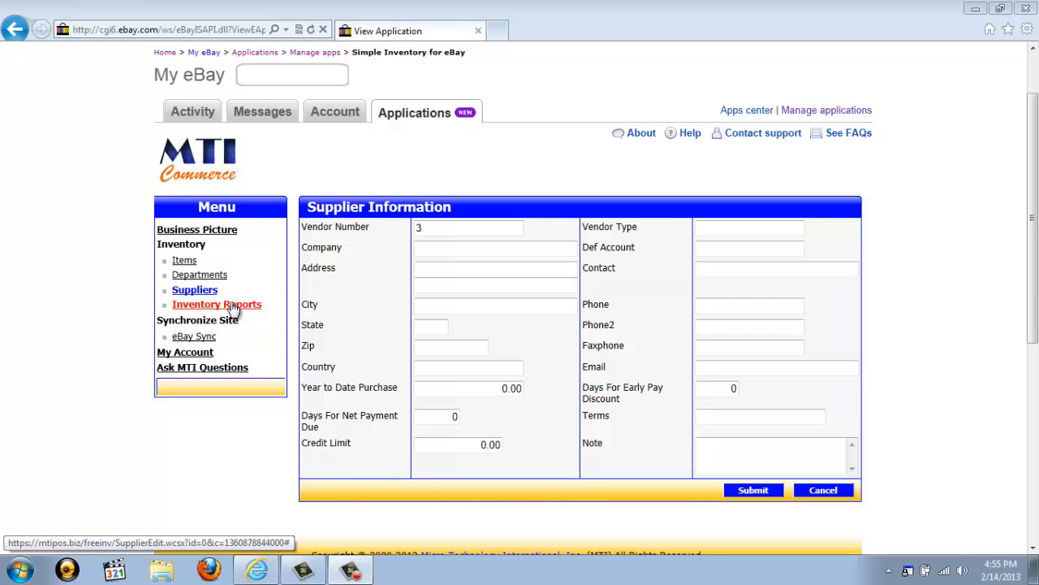
# On Inventory Reports choose General Inventory, keeping Detail, All and Sort By ID Number
pyautogui.click(216, 303)
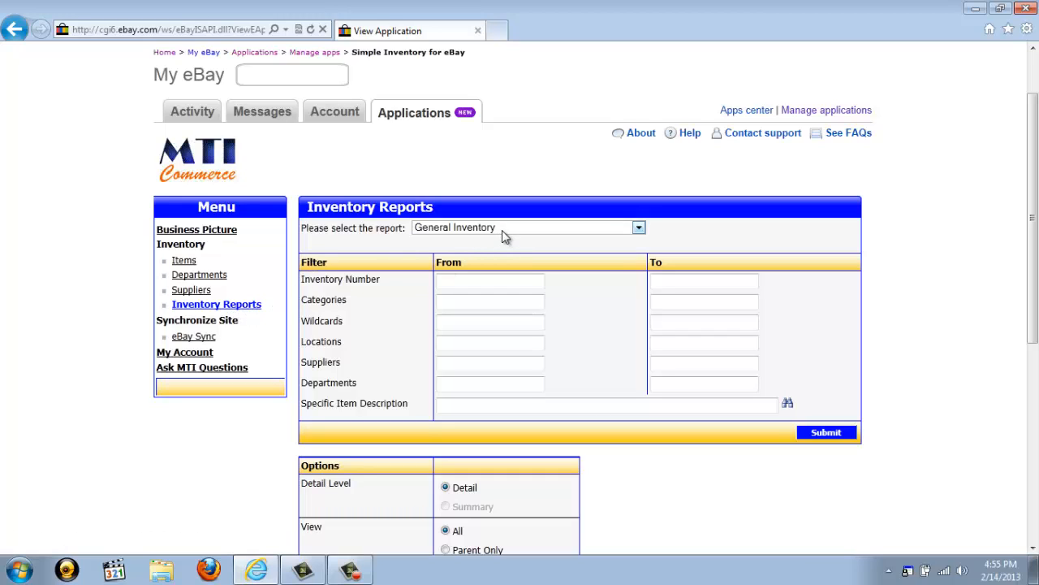
pyautogui.click(640, 228)
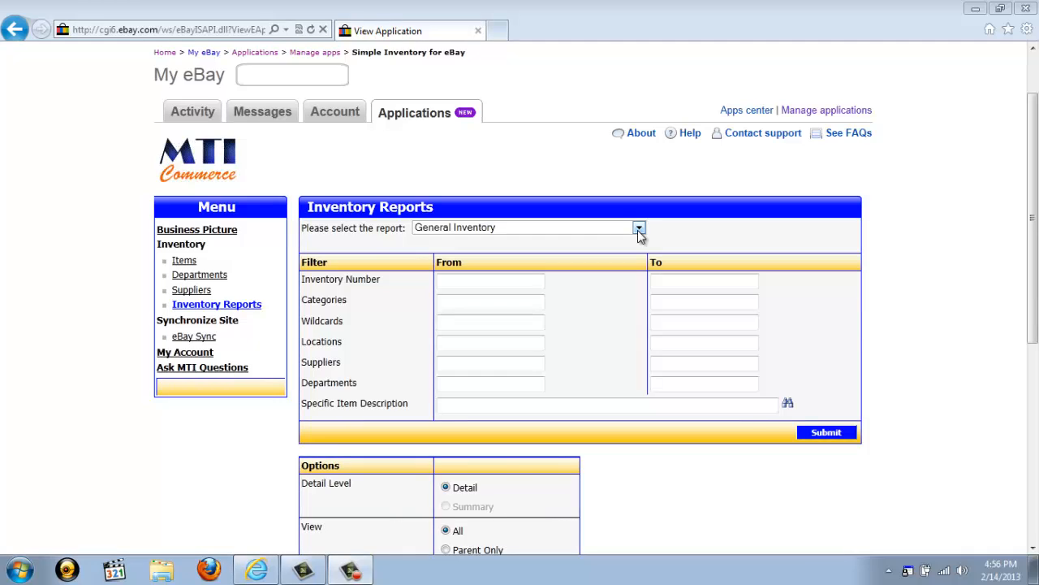
pyautogui.click(640, 228)
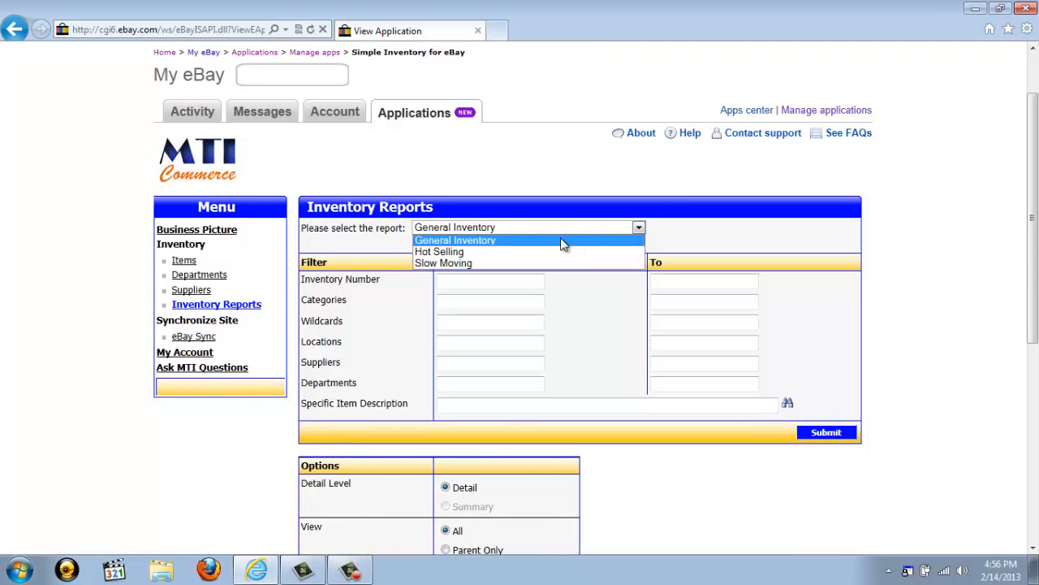
pyautogui.click(454, 240)
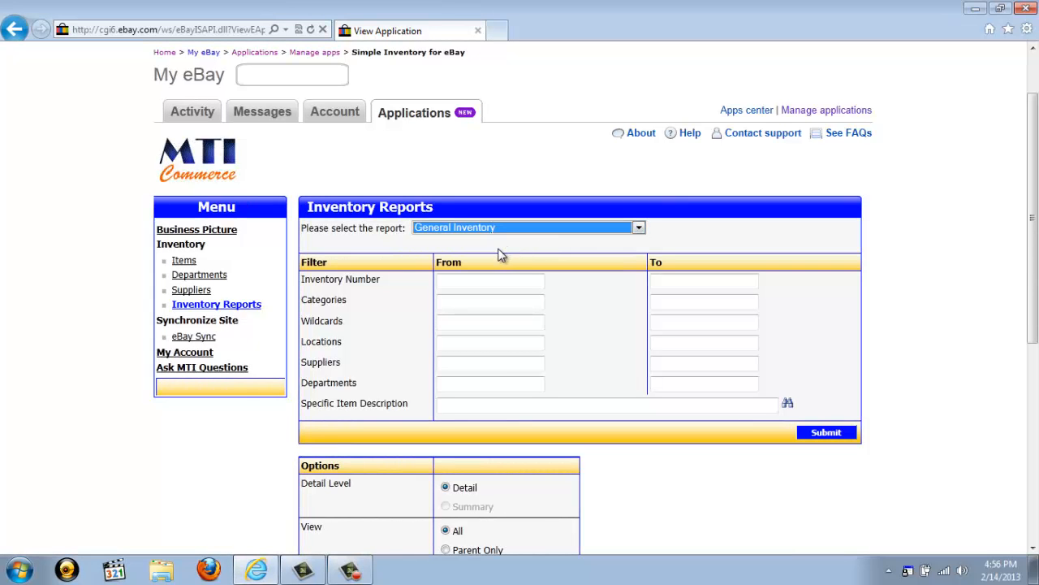
pyautogui.moveTo(347, 292)
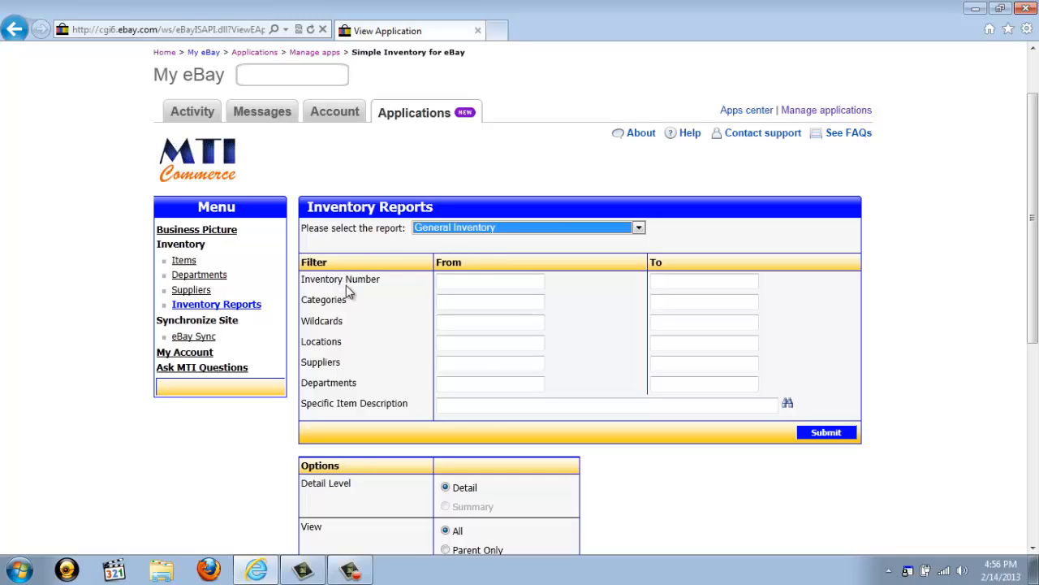
pyautogui.moveTo(348, 341)
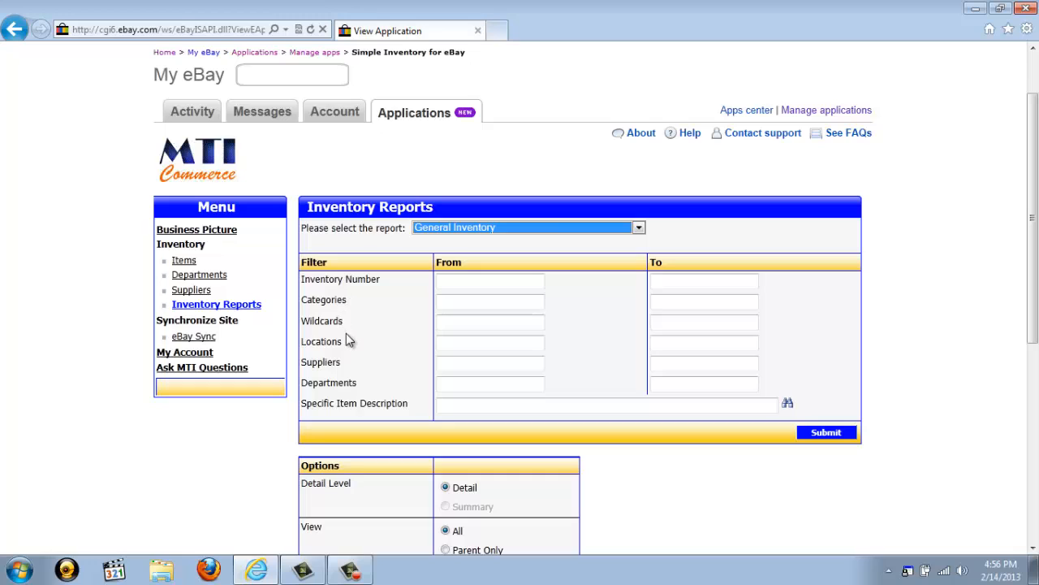
pyautogui.scroll(-3)
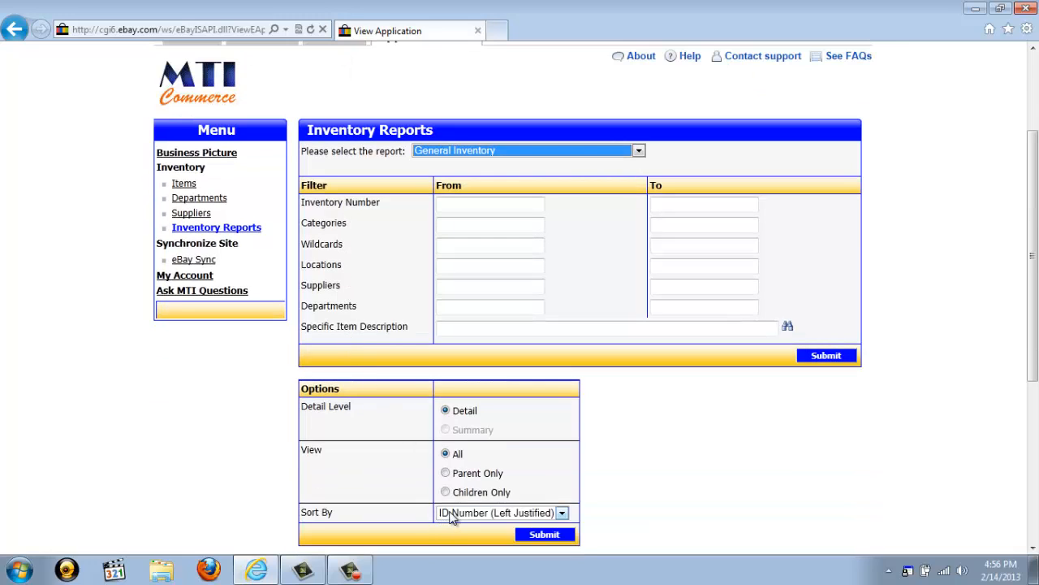
pyautogui.moveTo(454, 518)
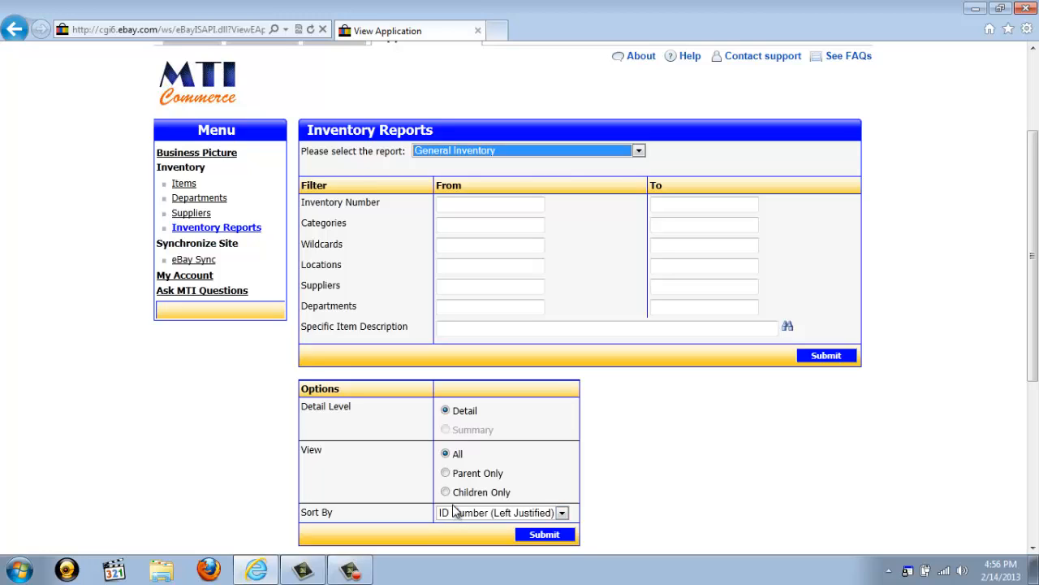
pyautogui.moveTo(741, 392)
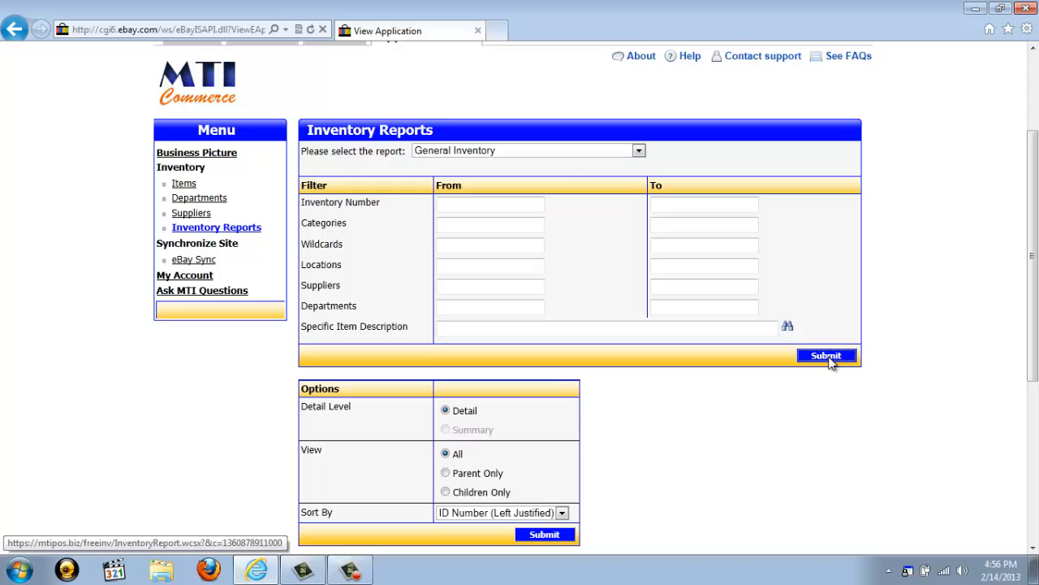
# Submit the report and open the downloaded invylist_web.pdf
pyautogui.click(825, 355)
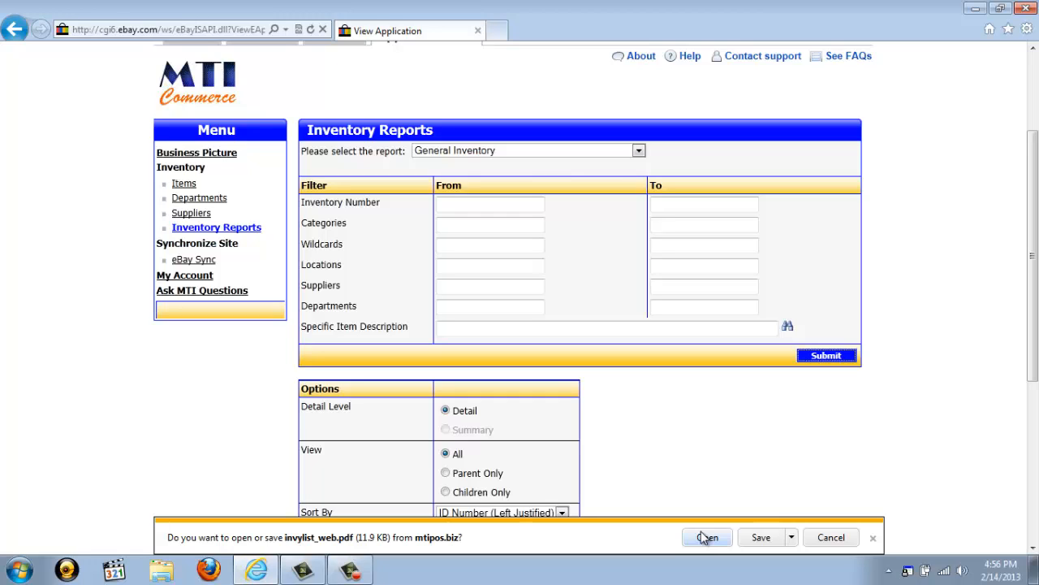
pyautogui.click(705, 536)
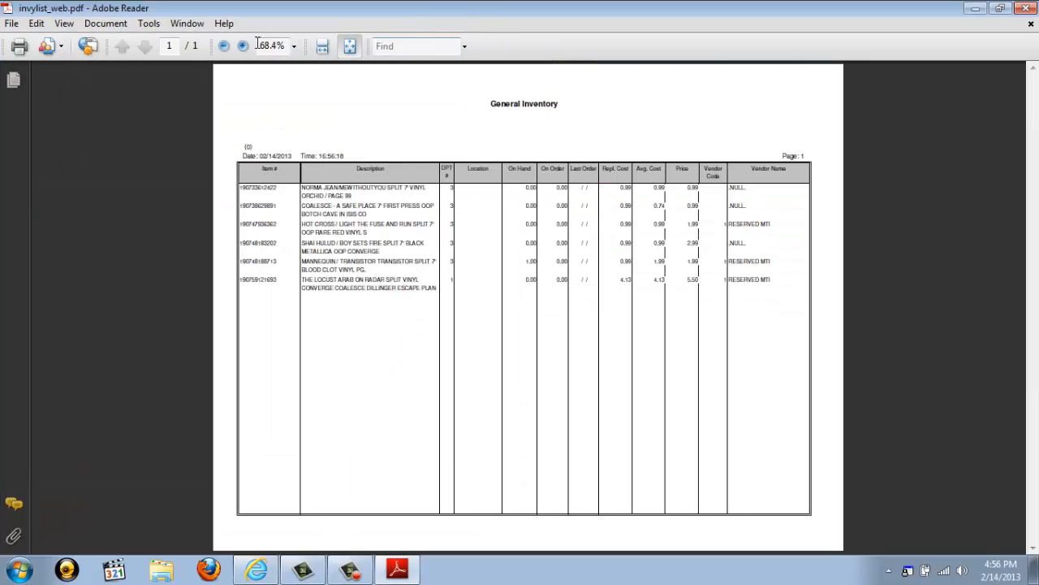
pyautogui.click(242, 46)
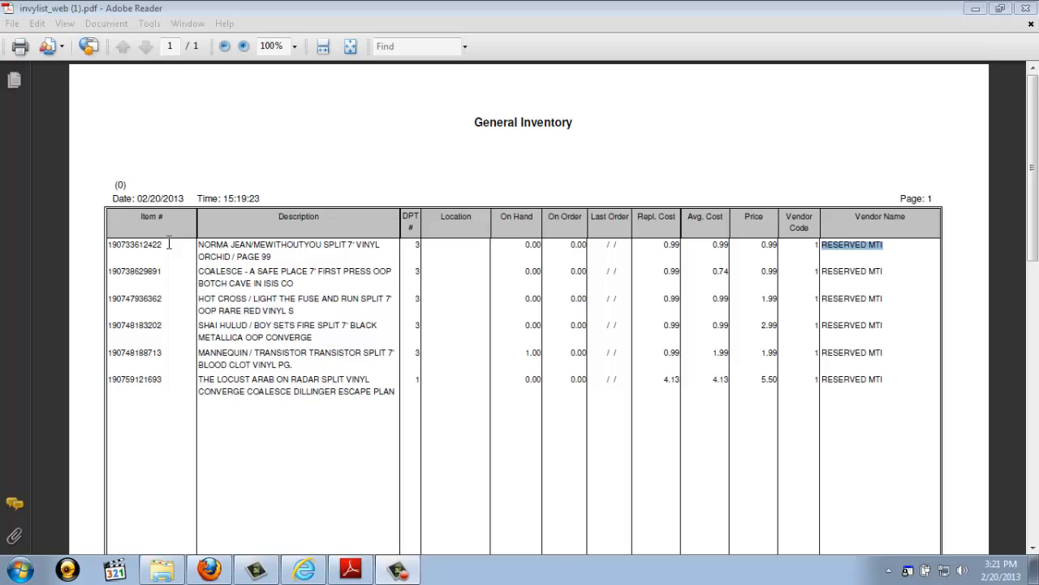
pyautogui.moveTo(169, 240)
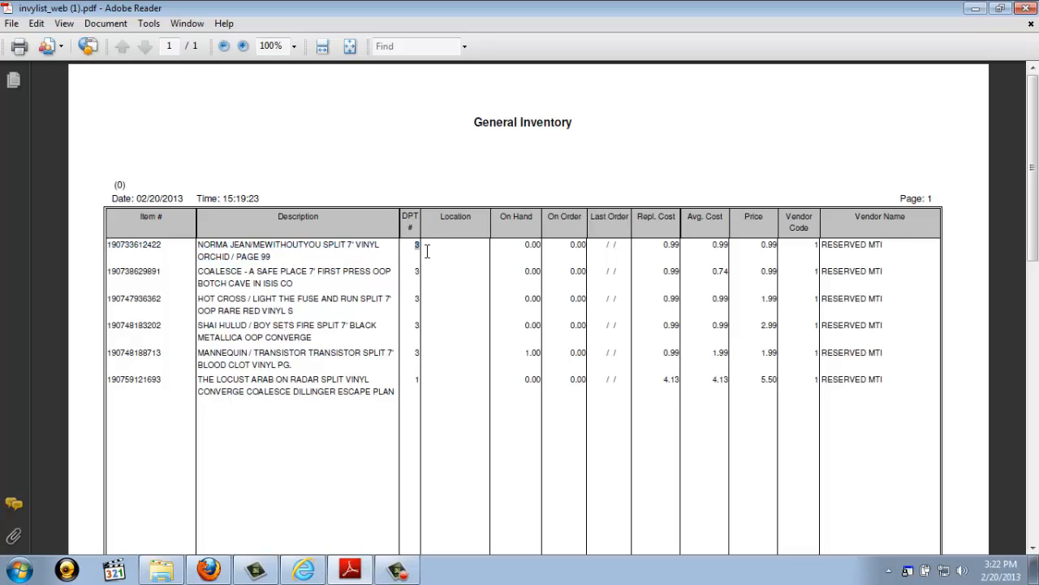
pyautogui.doubleClick(533, 244)
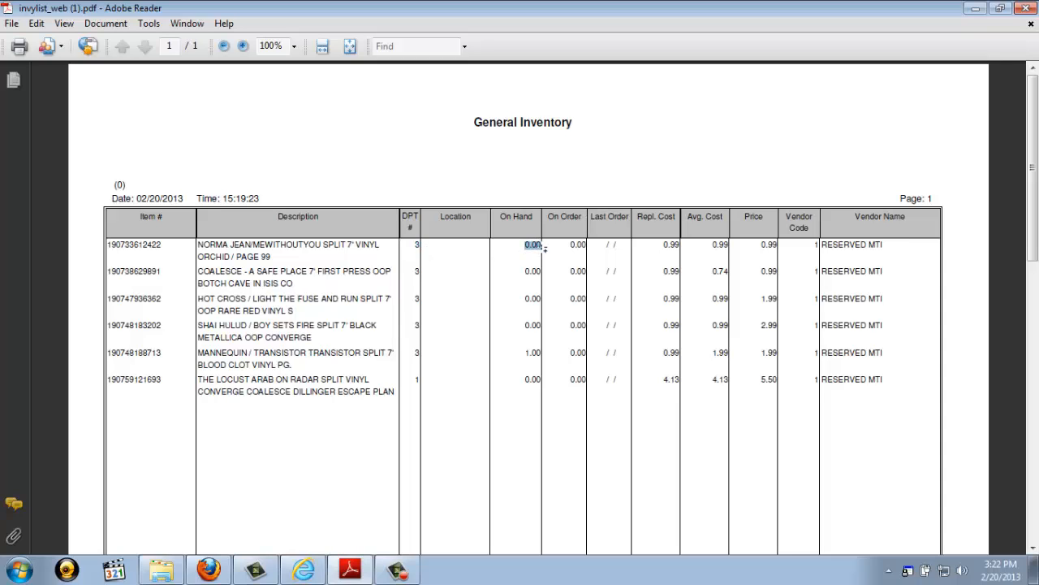
pyautogui.moveTo(672, 244)
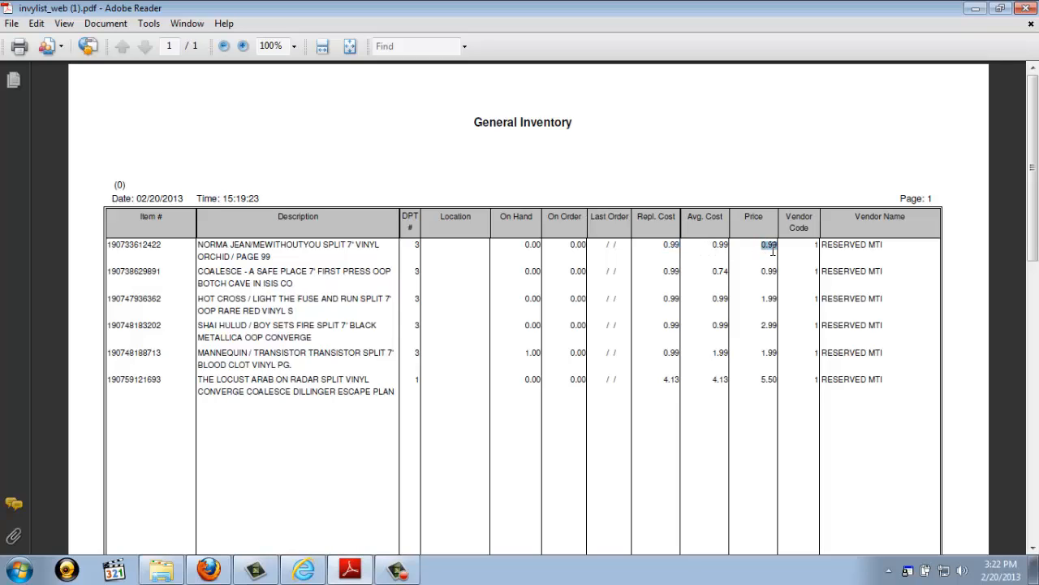
pyautogui.moveTo(822, 249)
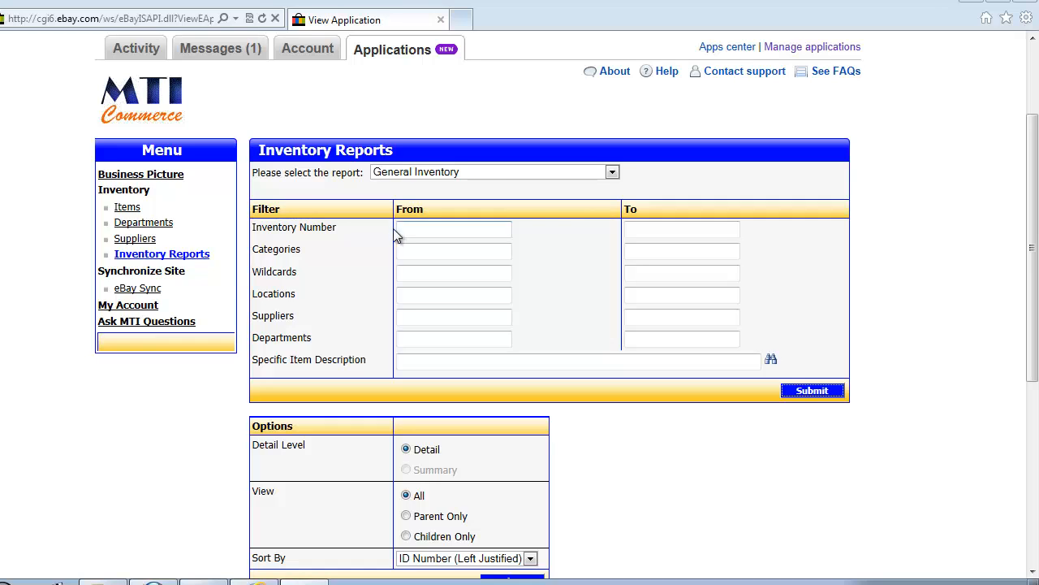
pyautogui.moveTo(140, 289)
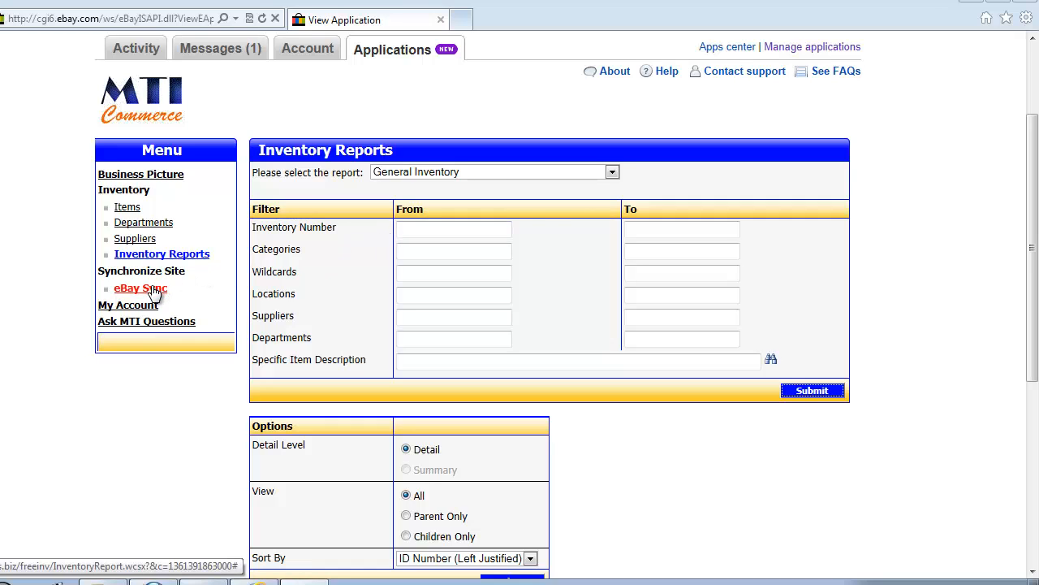
# Go to the eBay Sync page under Synchronize Site
pyautogui.click(140, 289)
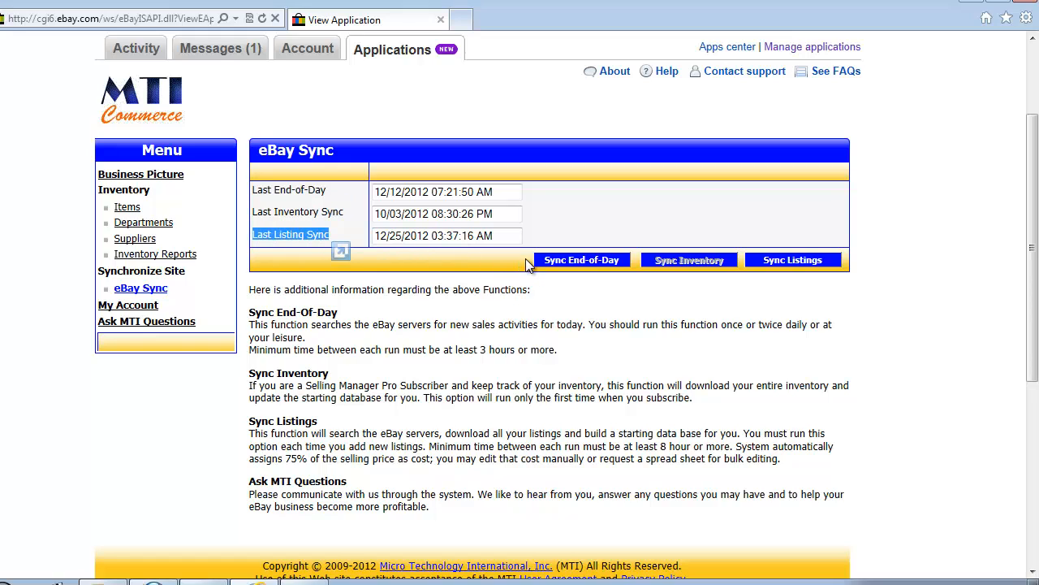
pyautogui.moveTo(673, 286)
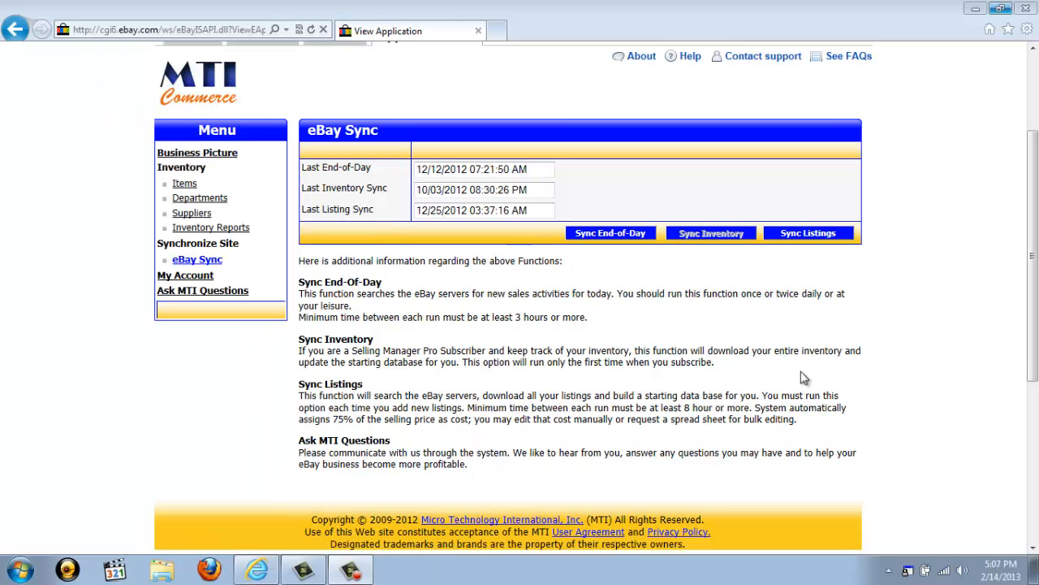
pyautogui.moveTo(635, 256)
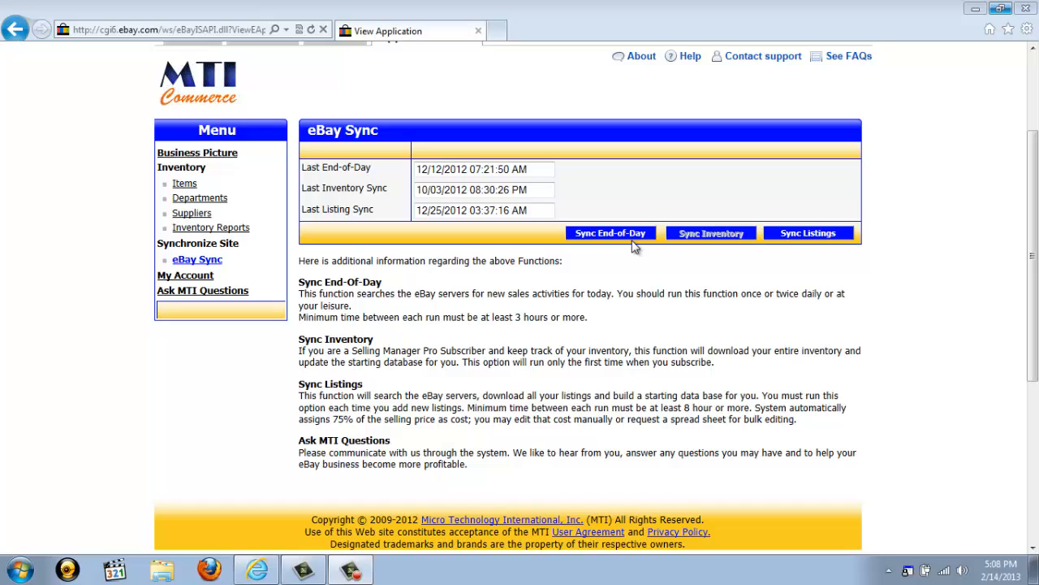
pyautogui.moveTo(809, 234)
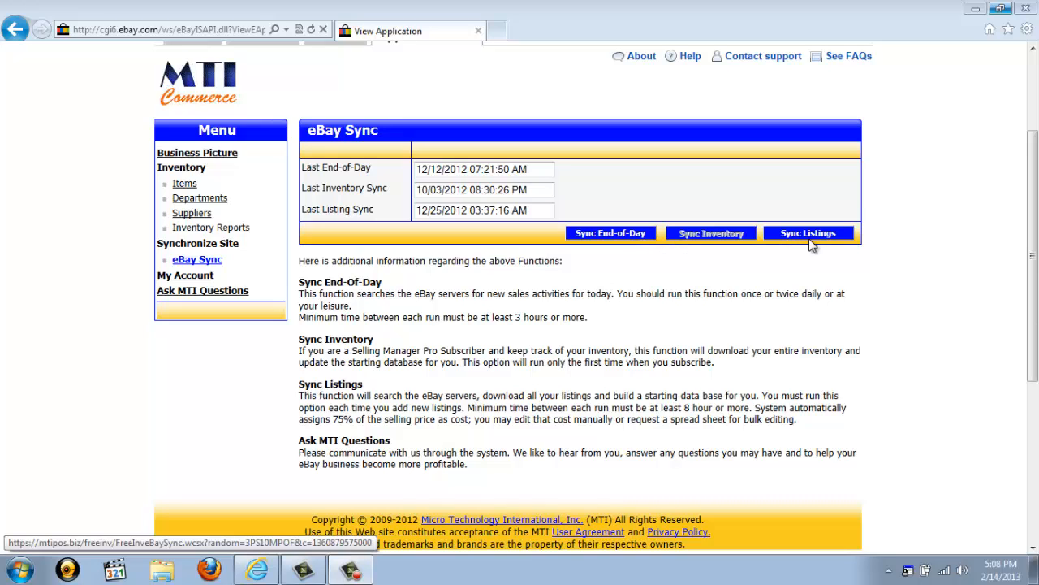
pyautogui.moveTo(809, 241)
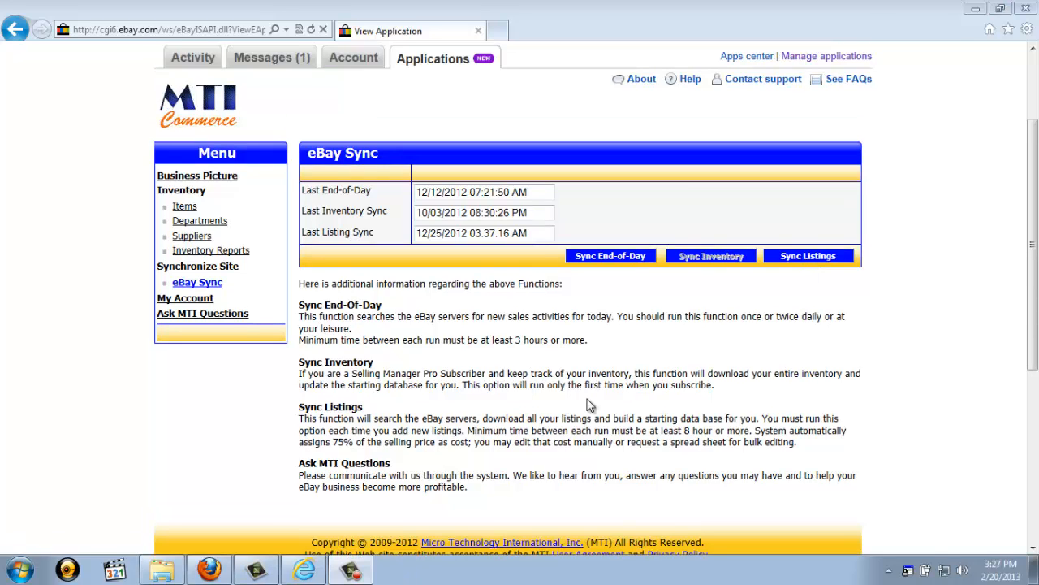
pyautogui.moveTo(585, 399)
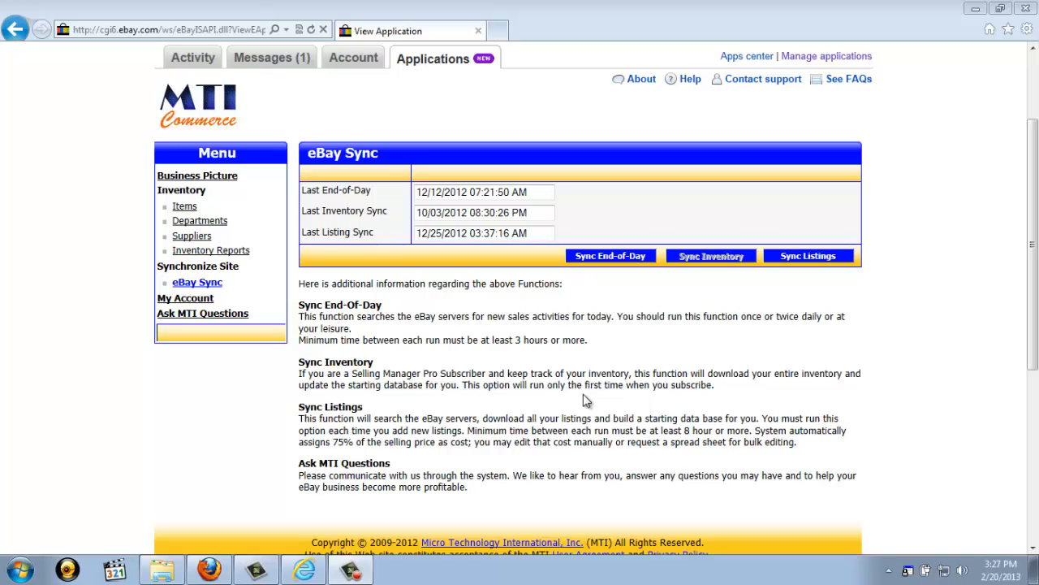
pyautogui.moveTo(185, 299)
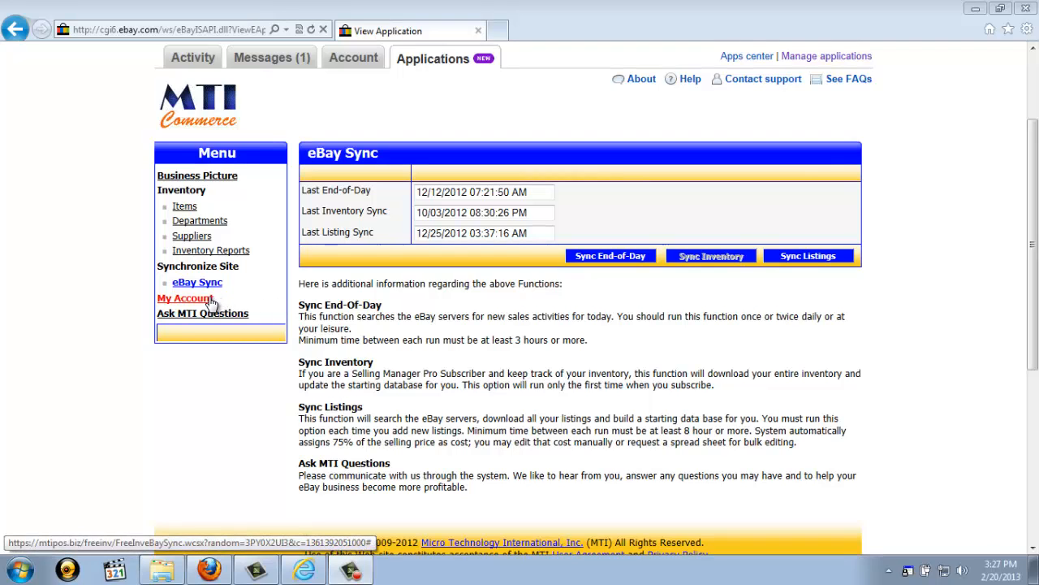
# Go to My Account and scroll through the business and contact details
pyautogui.click(186, 299)
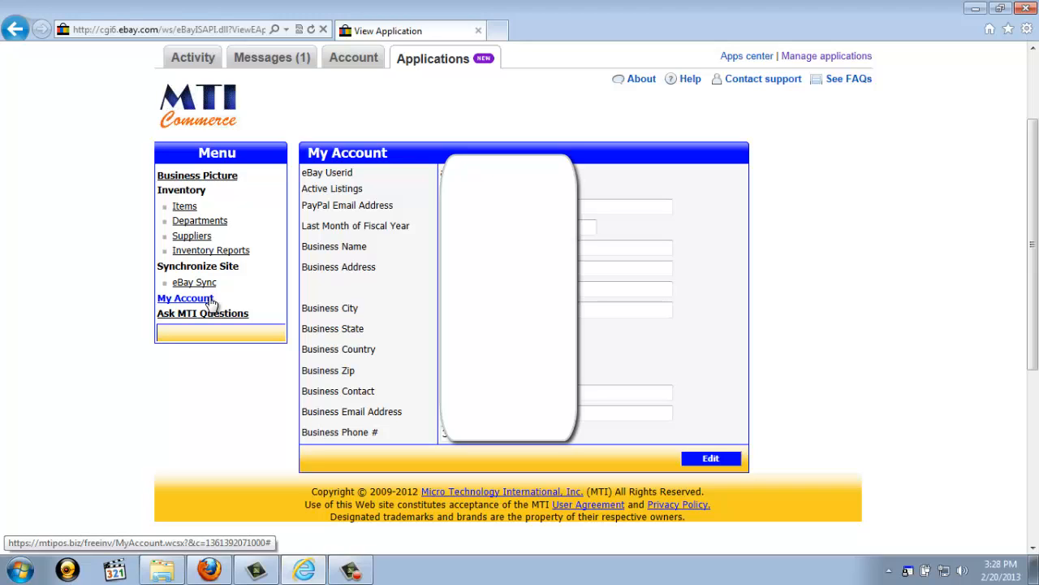
pyautogui.scroll(-3)
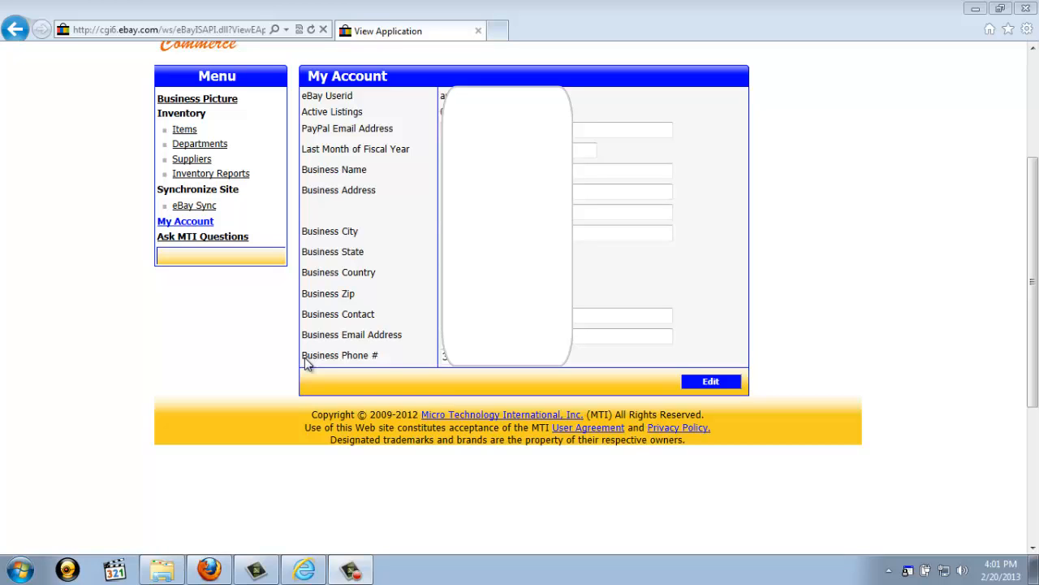
pyautogui.moveTo(201, 237)
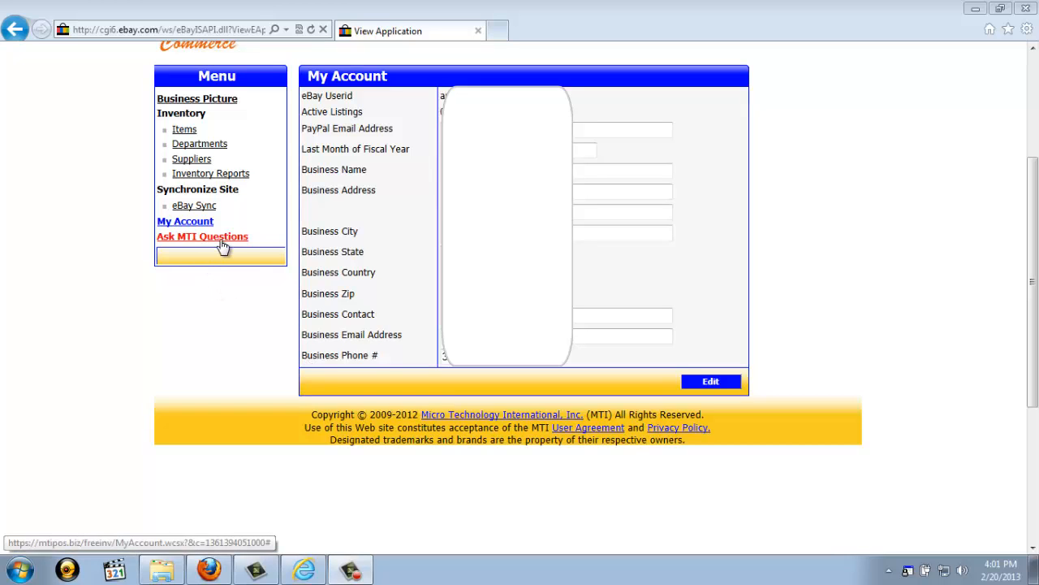
# Go to the Ask MTI Questions page showing no records
pyautogui.click(202, 237)
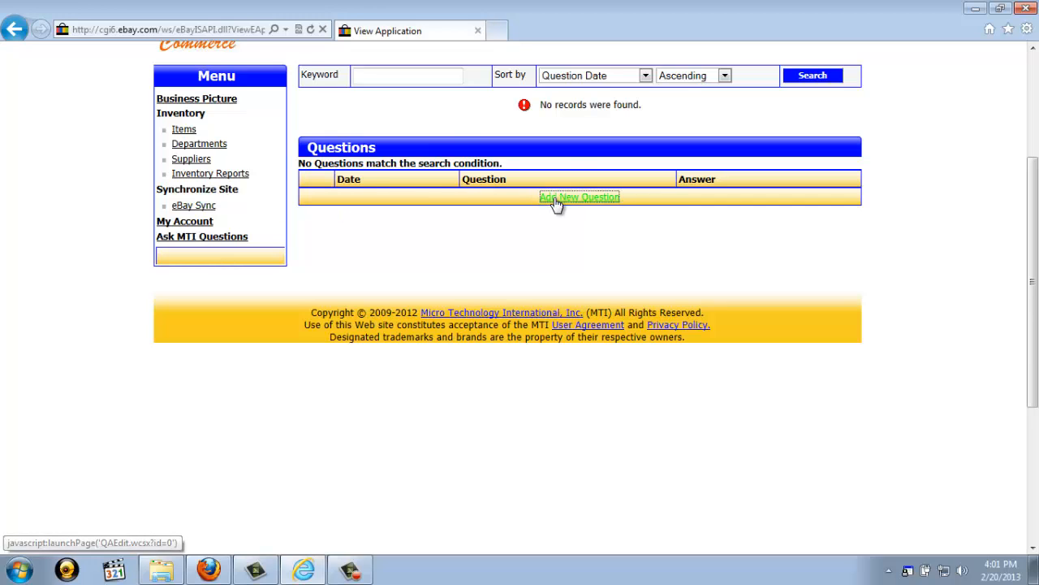
# Submit a new question to MTI with subject SUBJECT and body QUESTION
pyautogui.click(578, 197)
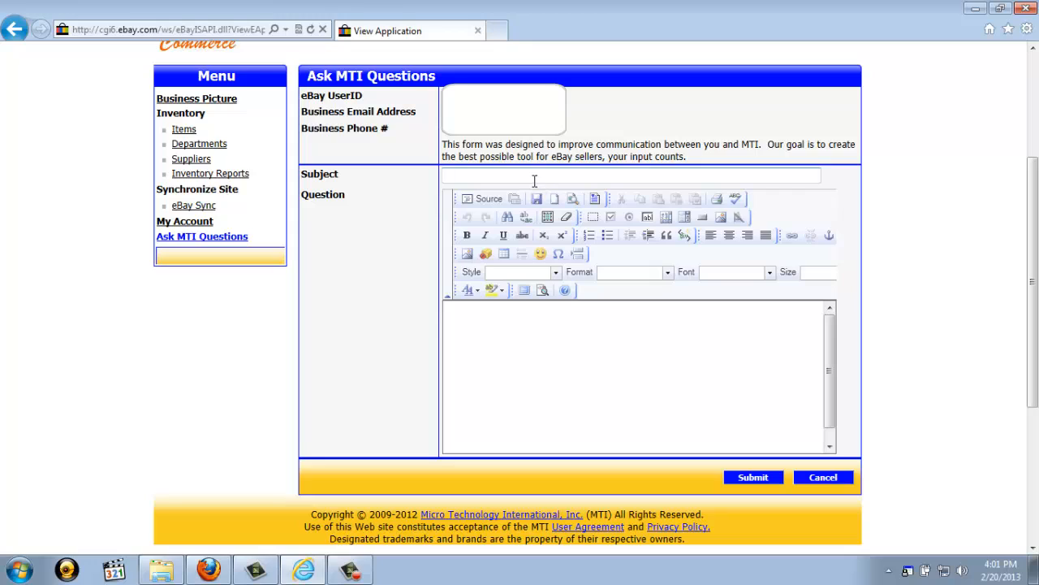
pyautogui.write('SUBJECT')
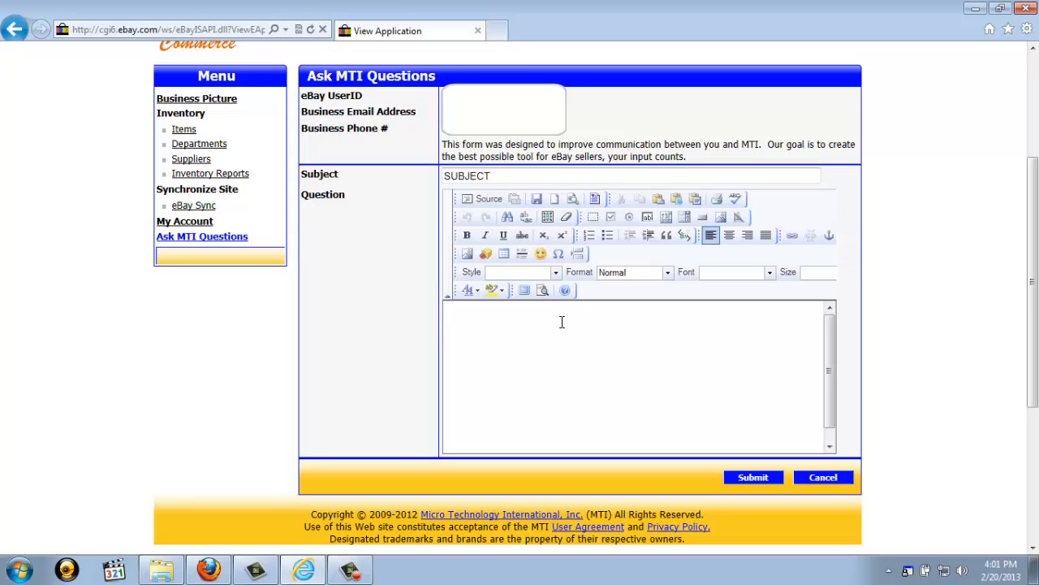
pyautogui.write('QUESTIO')
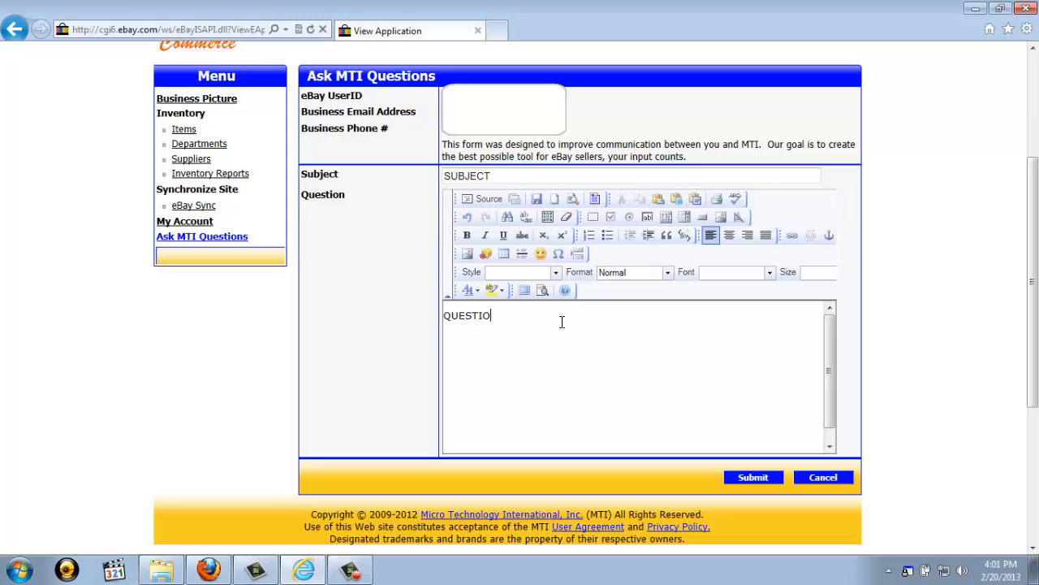
pyautogui.write('N')
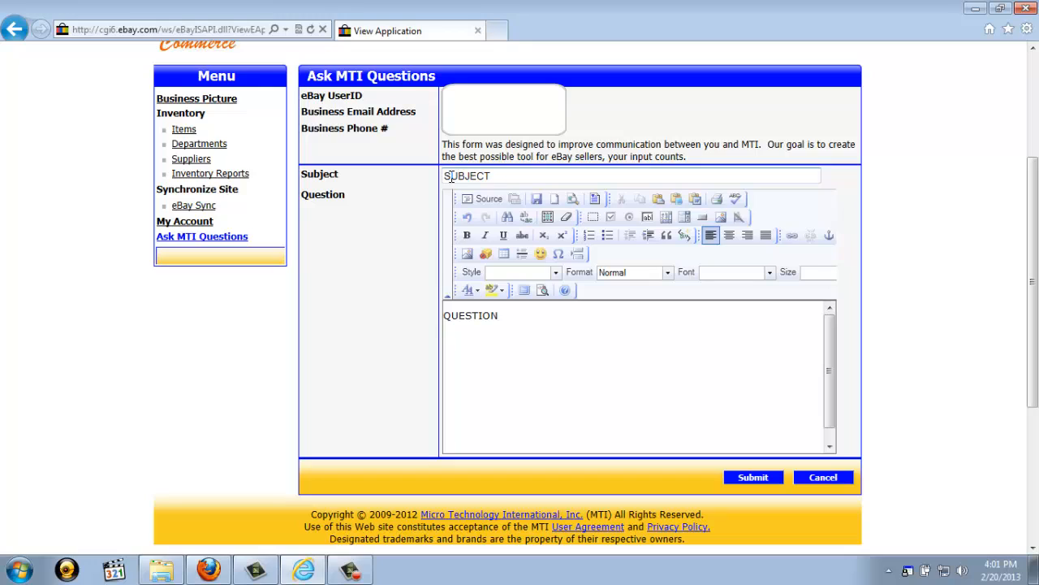
pyautogui.doubleClick(471, 315)
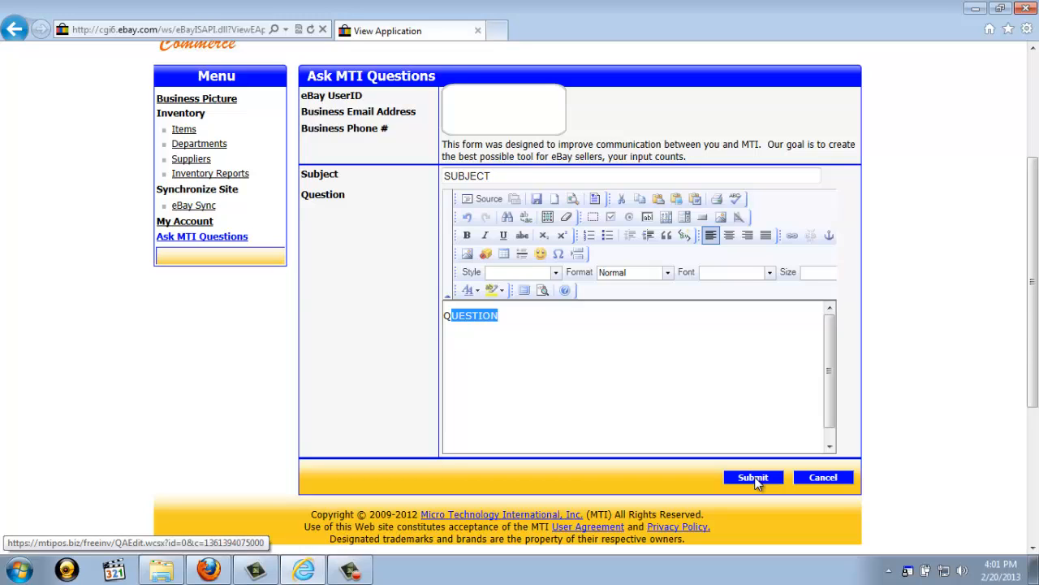
pyautogui.click(753, 478)
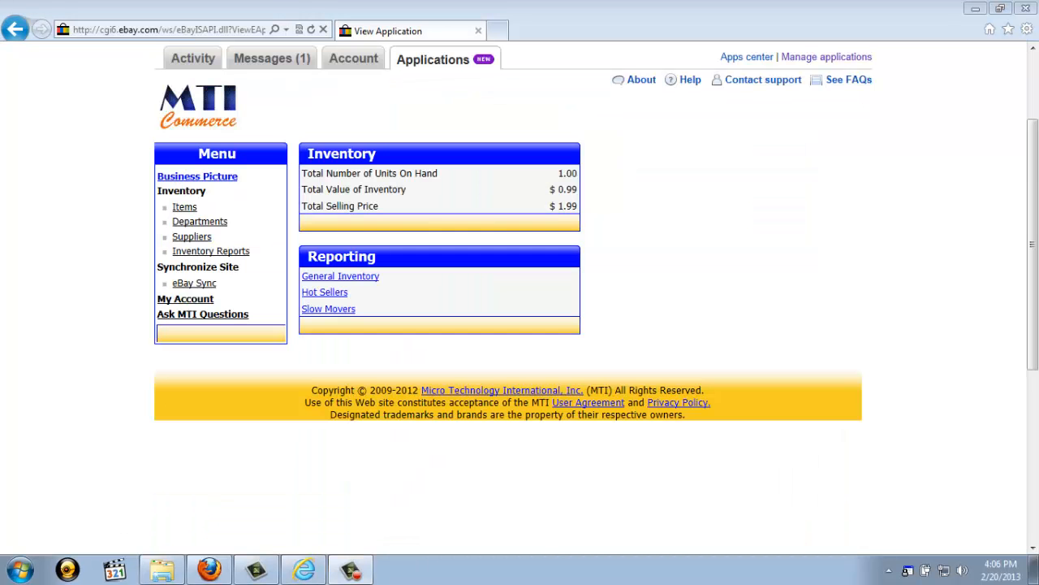